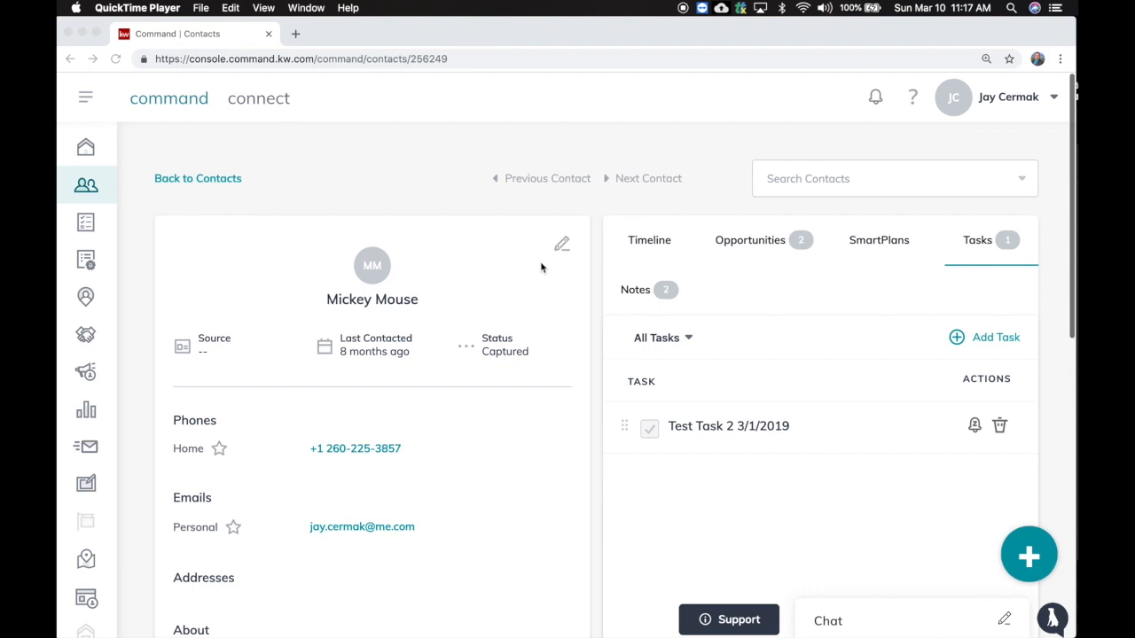
pyautogui.moveTo(245, 234)
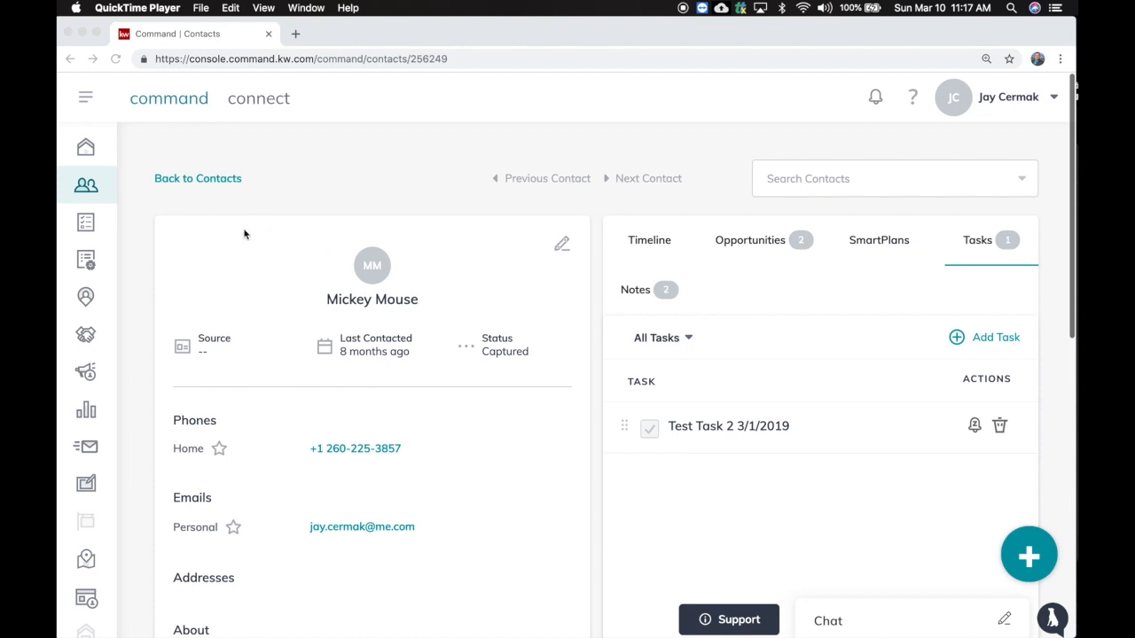
pyautogui.moveTo(402, 302)
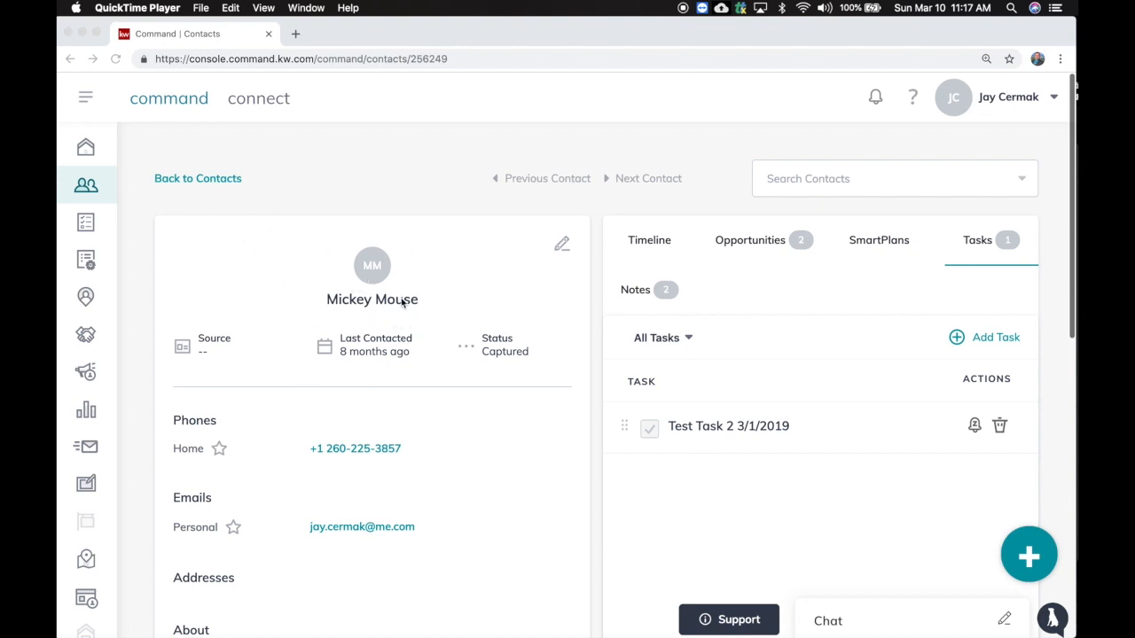
pyautogui.moveTo(995, 233)
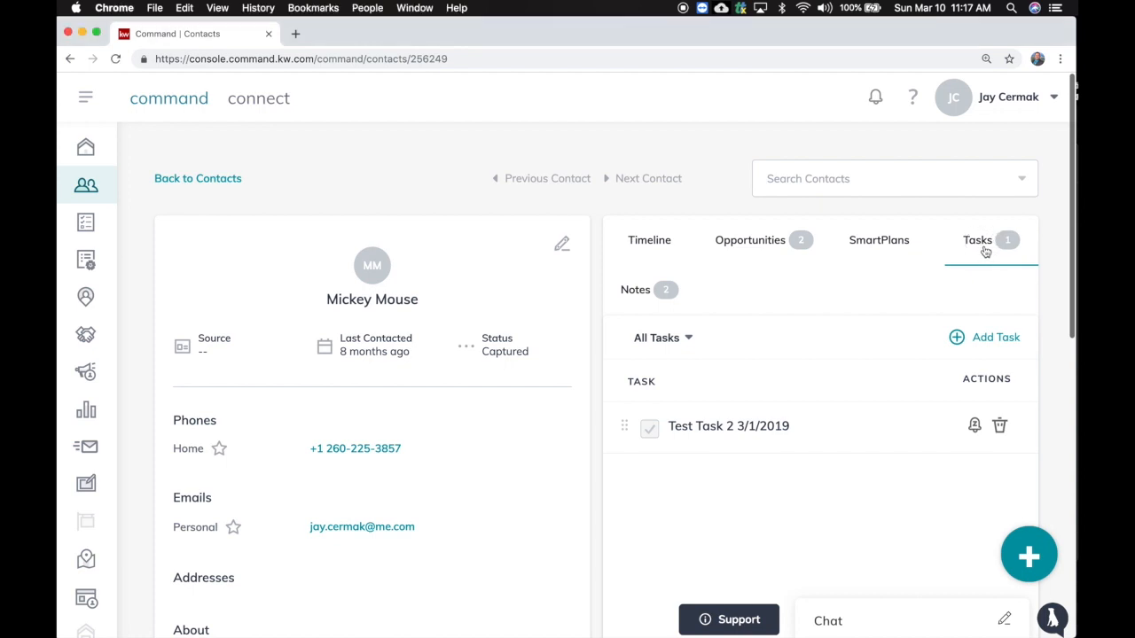
# Step: Fill a new timed task 'Meeting with Mickey' due 03/11/2019 at 9:00 AM with description 'Test'
pyautogui.click(995, 337)
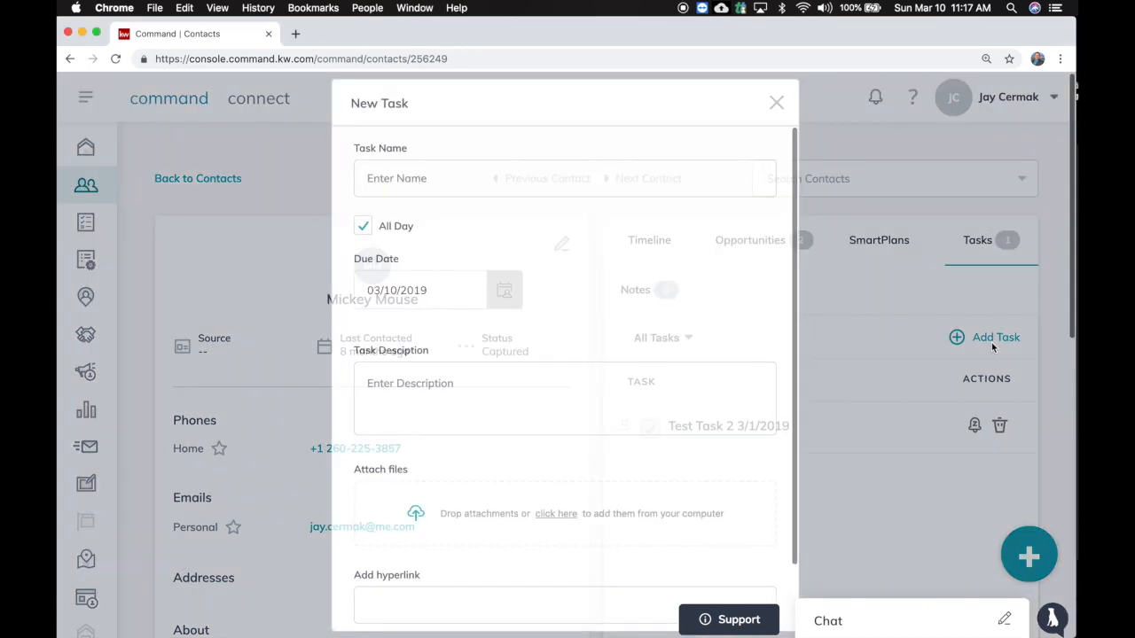
pyautogui.click(565, 179)
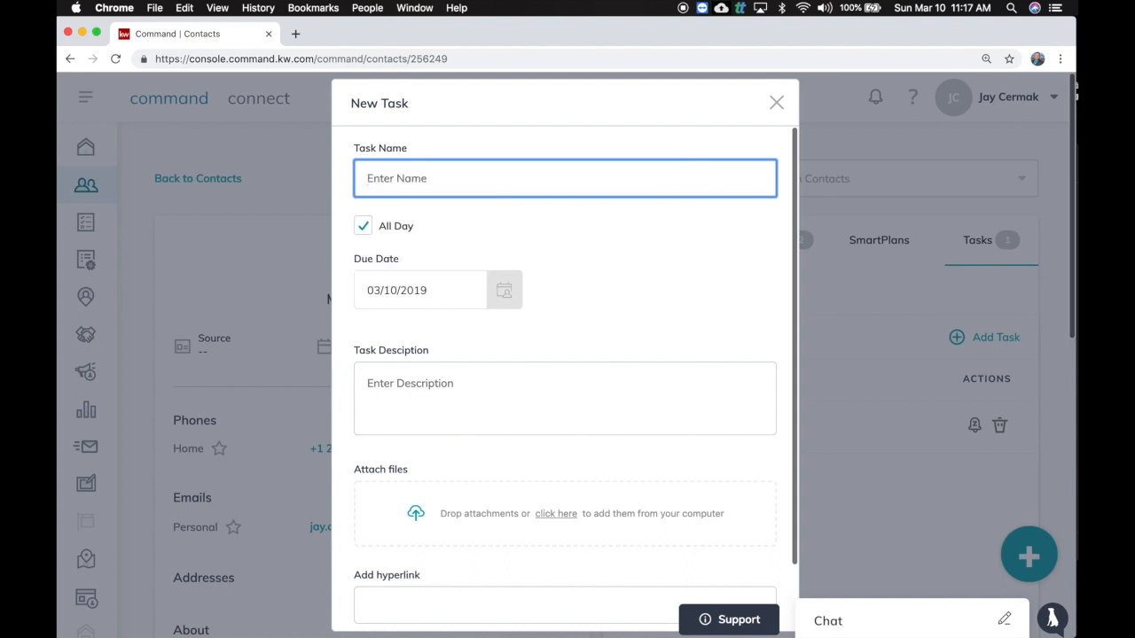
pyautogui.write('Meeting with Mickey')
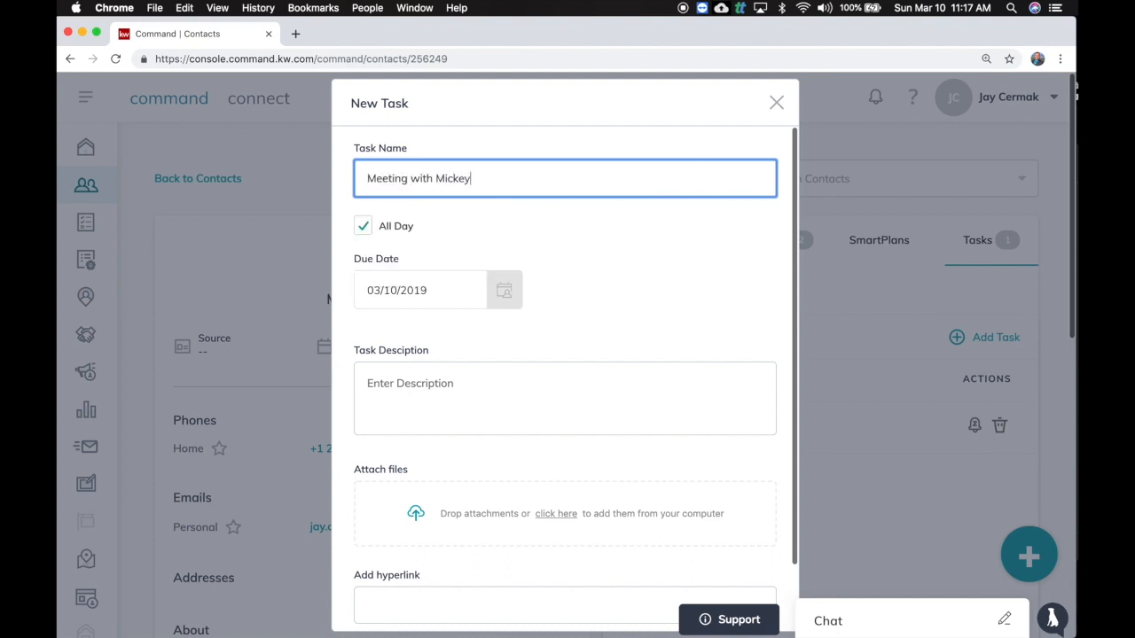
pyautogui.click(363, 225)
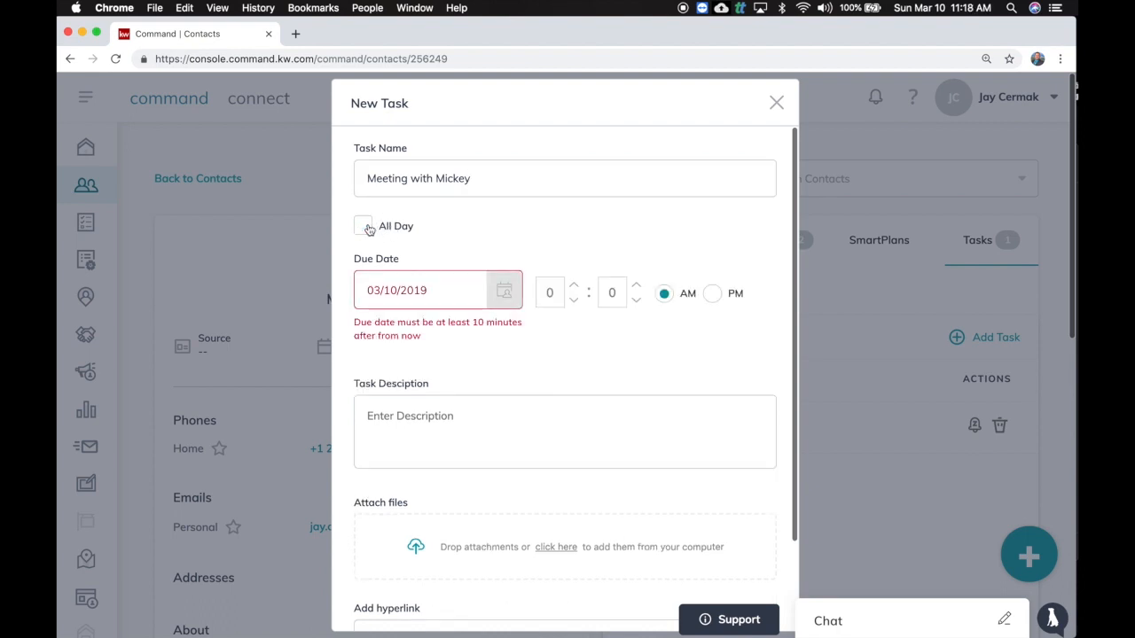
pyautogui.click(504, 290)
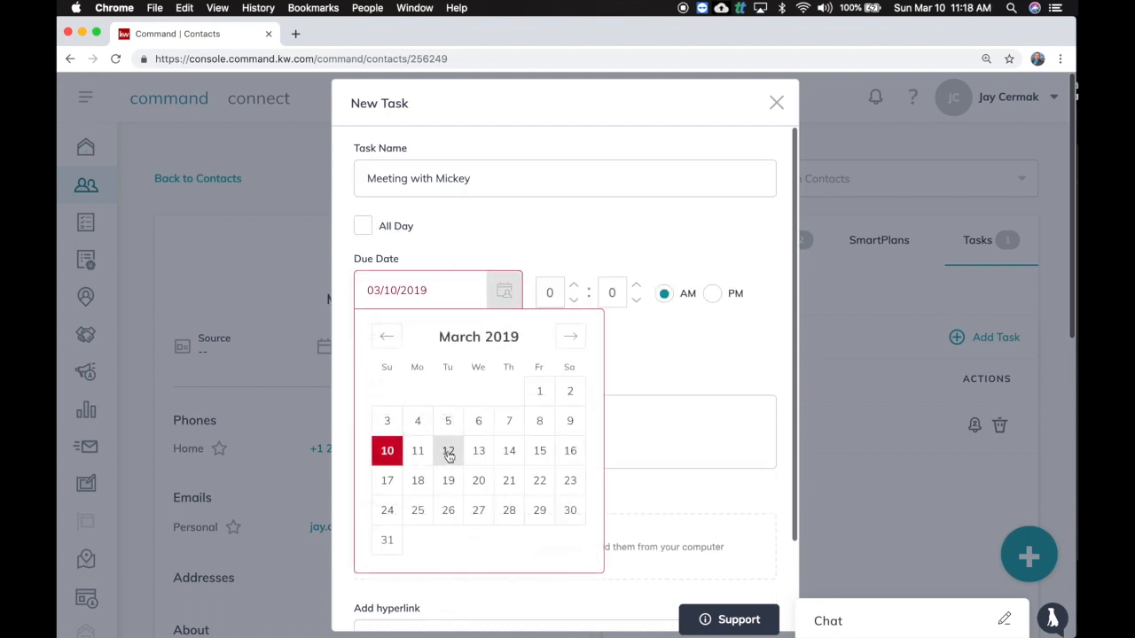
pyautogui.click(417, 450)
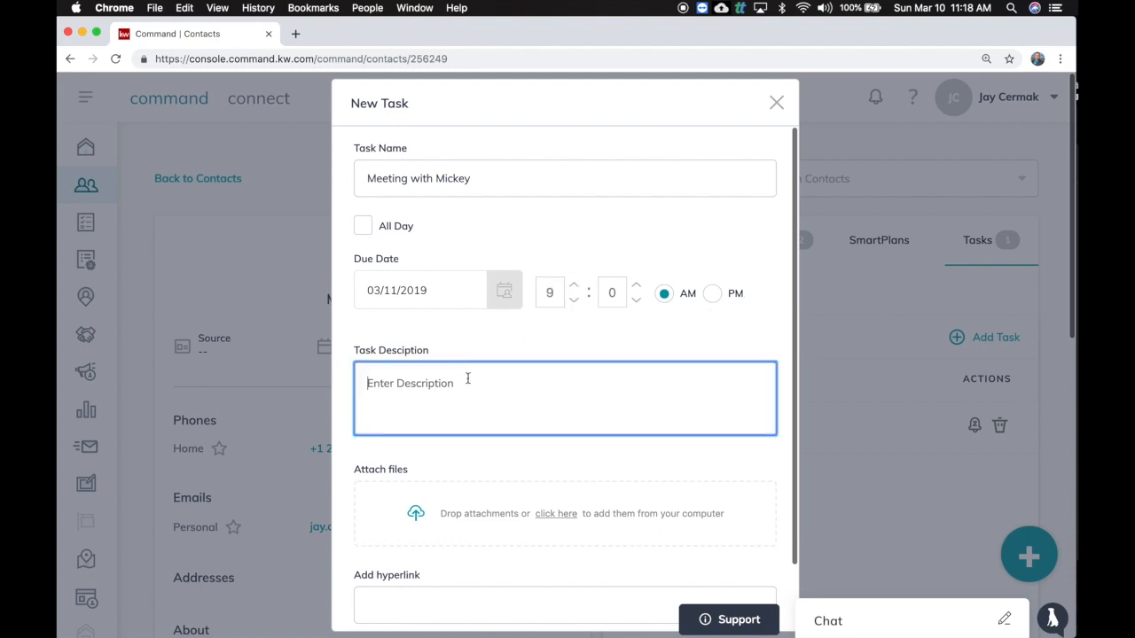
pyautogui.write('Test')
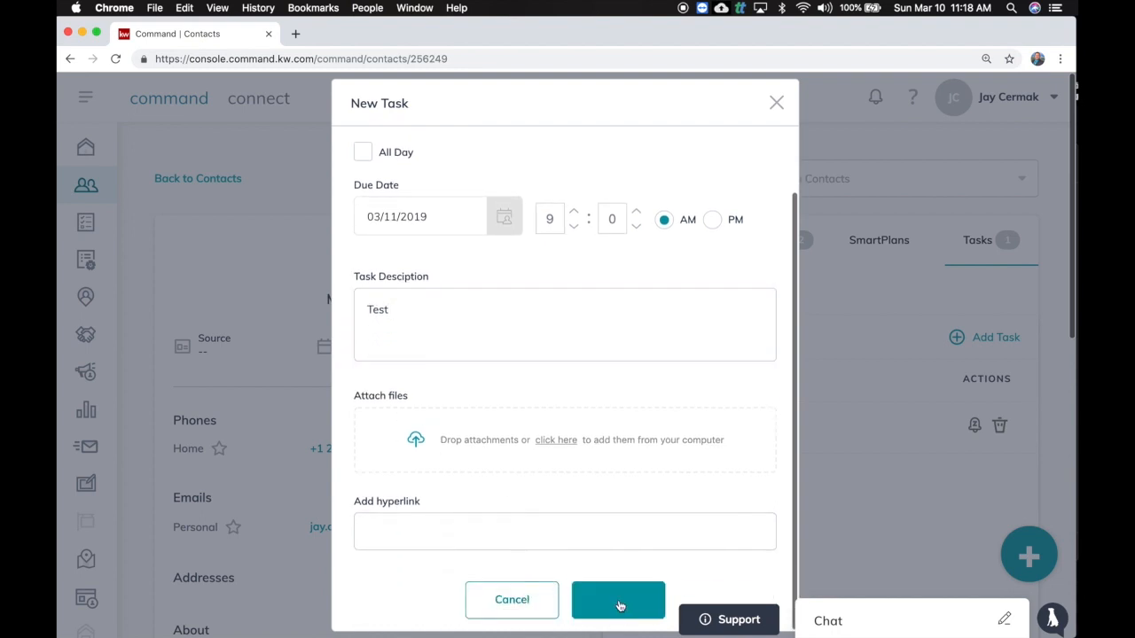
# Step: Save the Meeting with Mickey task and go to the Task Manager
pyautogui.click(618, 599)
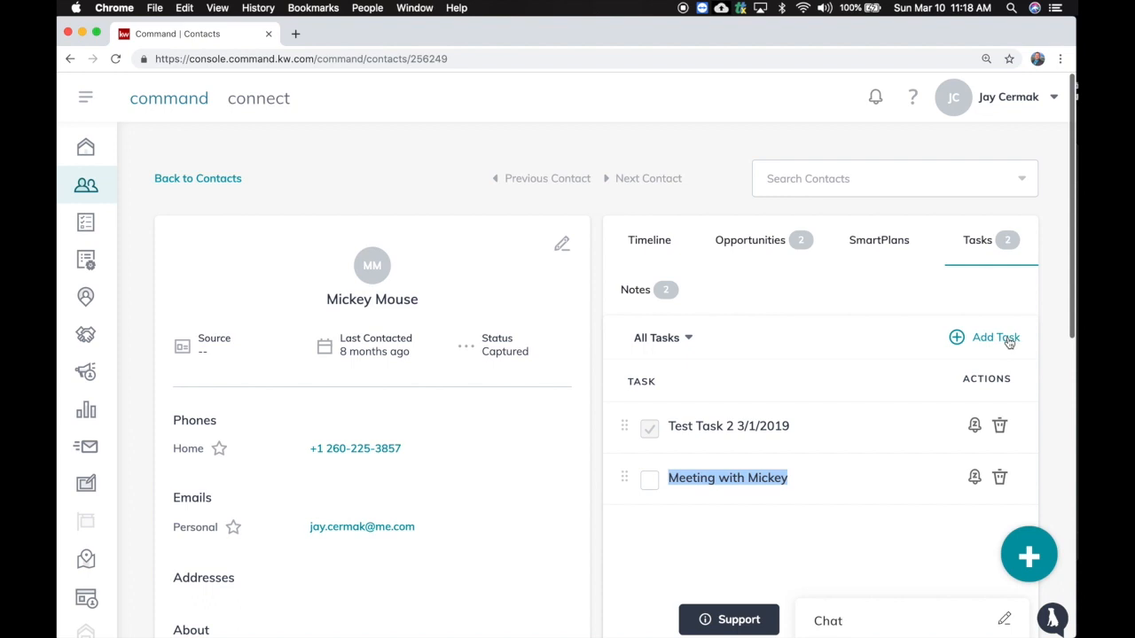
pyautogui.moveTo(86, 222)
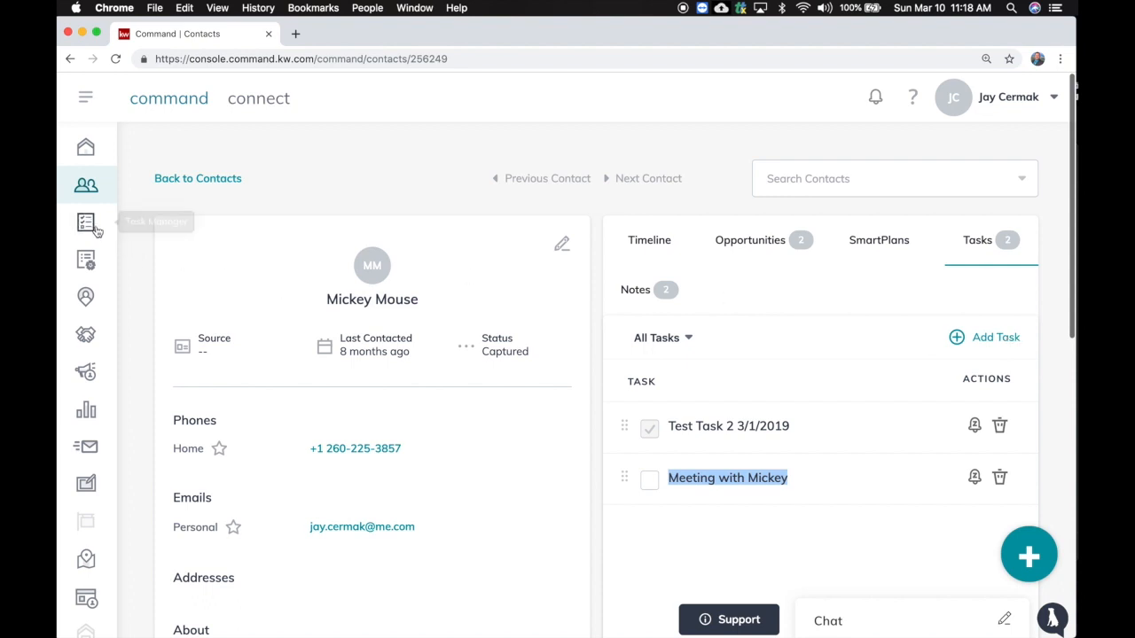
pyautogui.moveTo(86, 223)
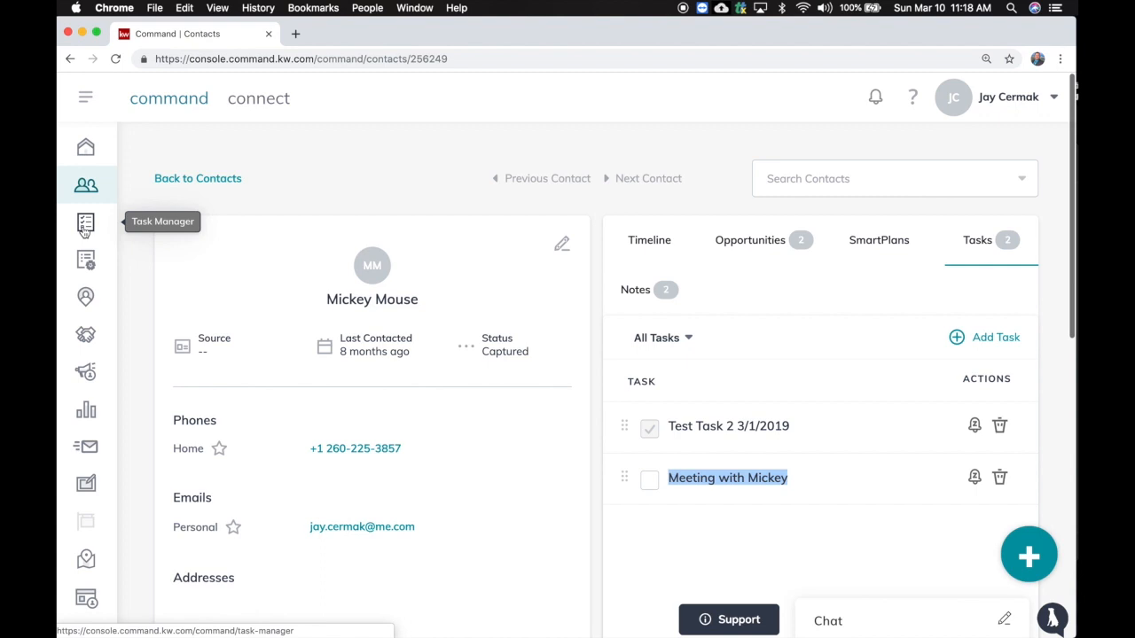
pyautogui.moveTo(86, 413)
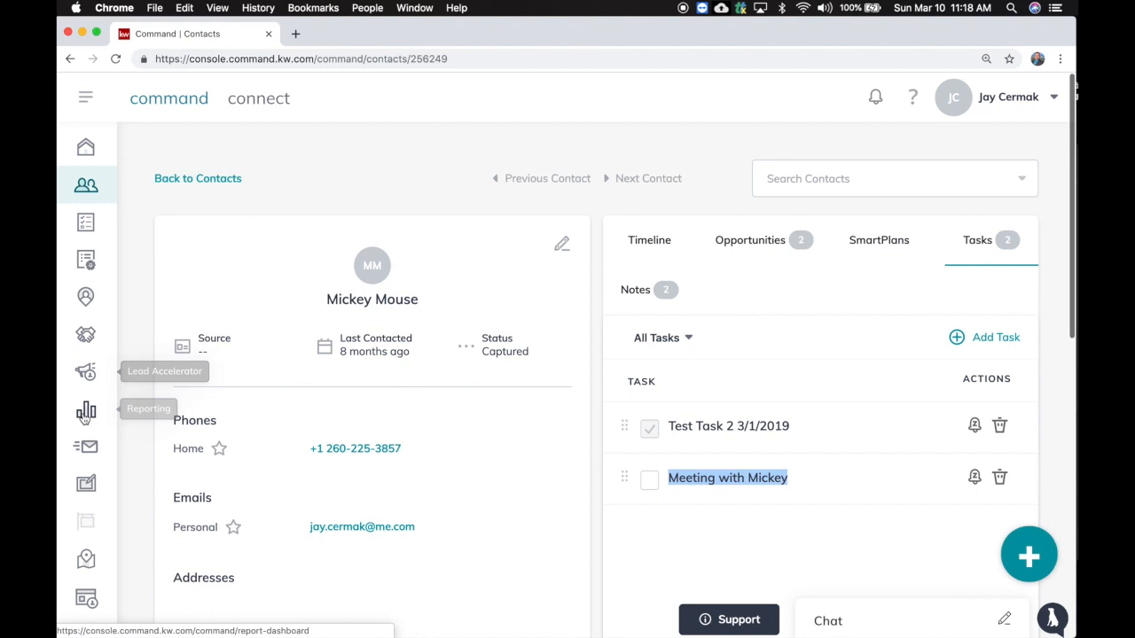
pyautogui.moveTo(118, 210)
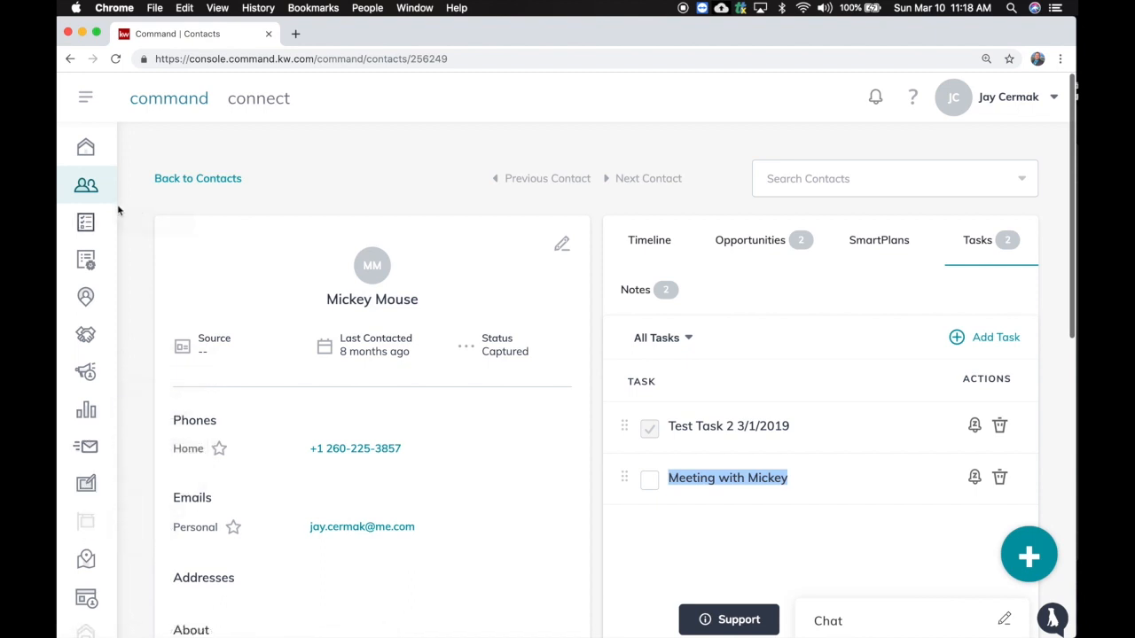
pyautogui.moveTo(86, 222)
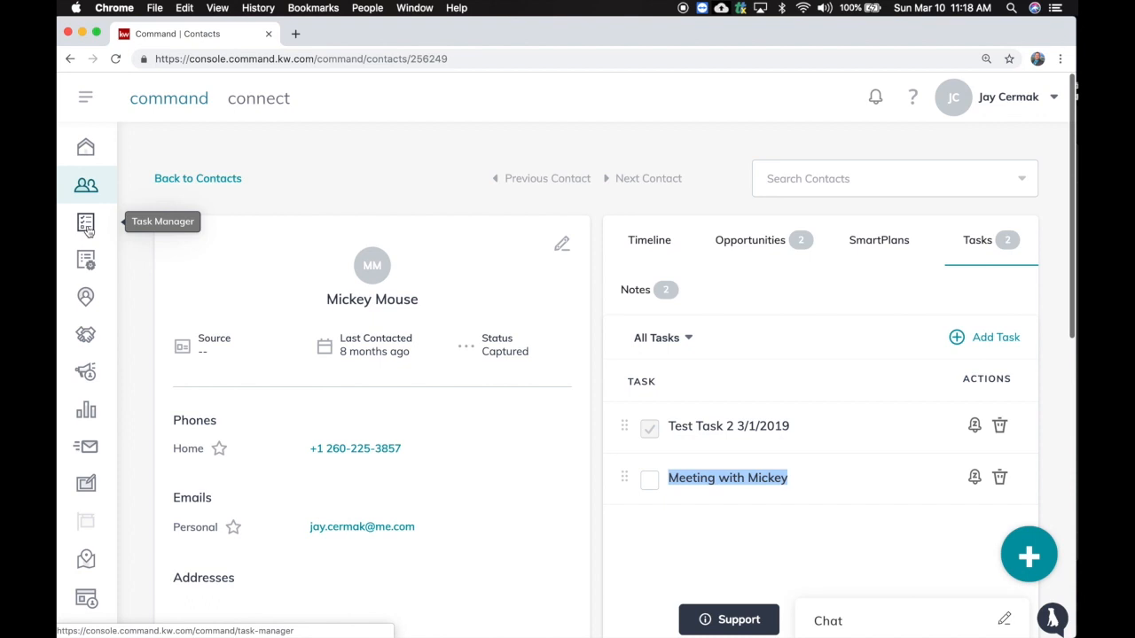
pyautogui.click(86, 223)
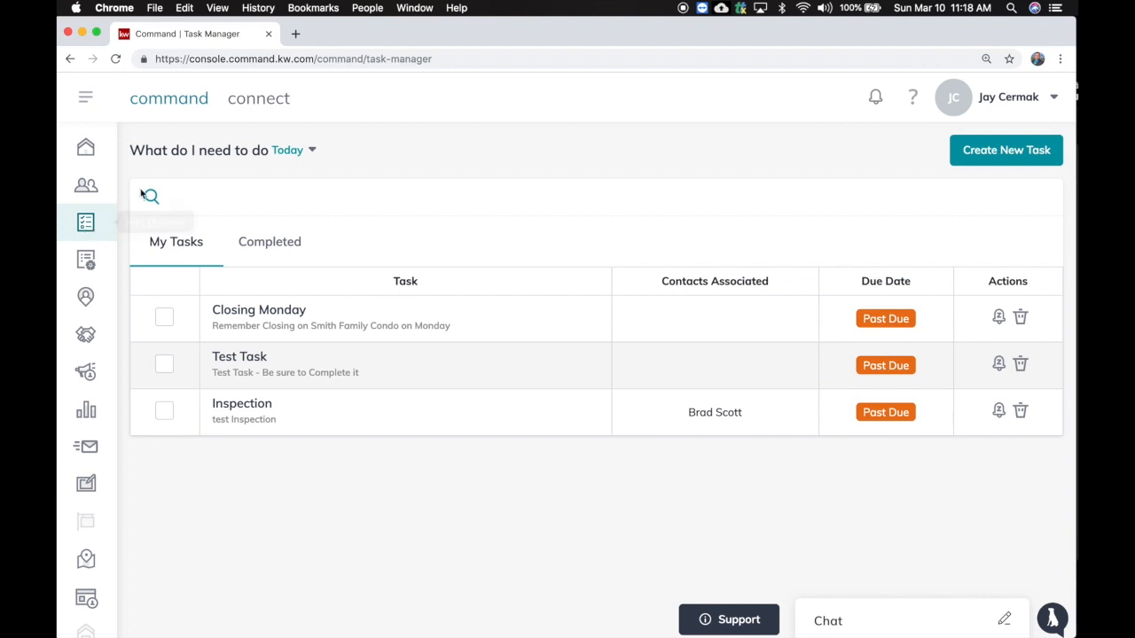
pyautogui.moveTo(188, 481)
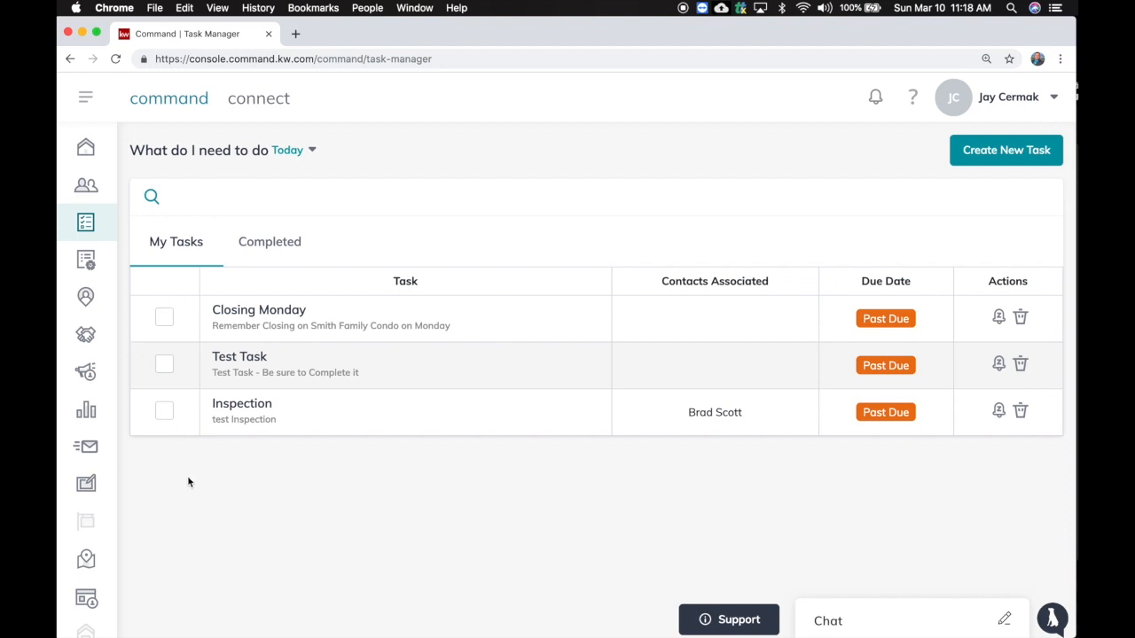
# Step: Review the Completed tasks, return to My Tasks and bring up the date range choices
pyautogui.click(269, 241)
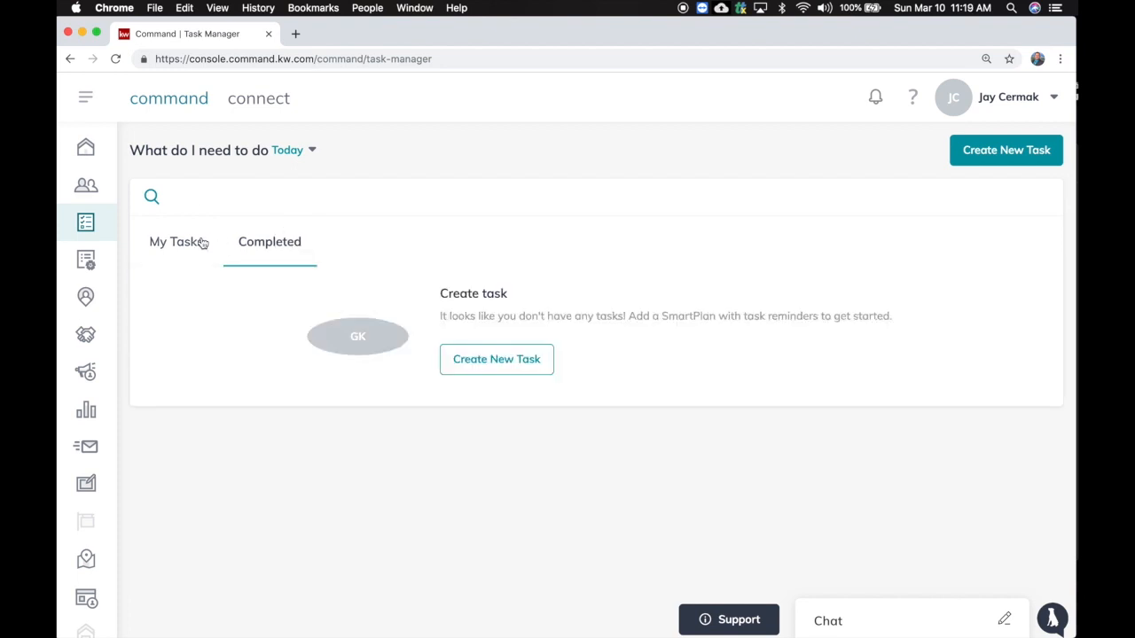
pyautogui.click(176, 241)
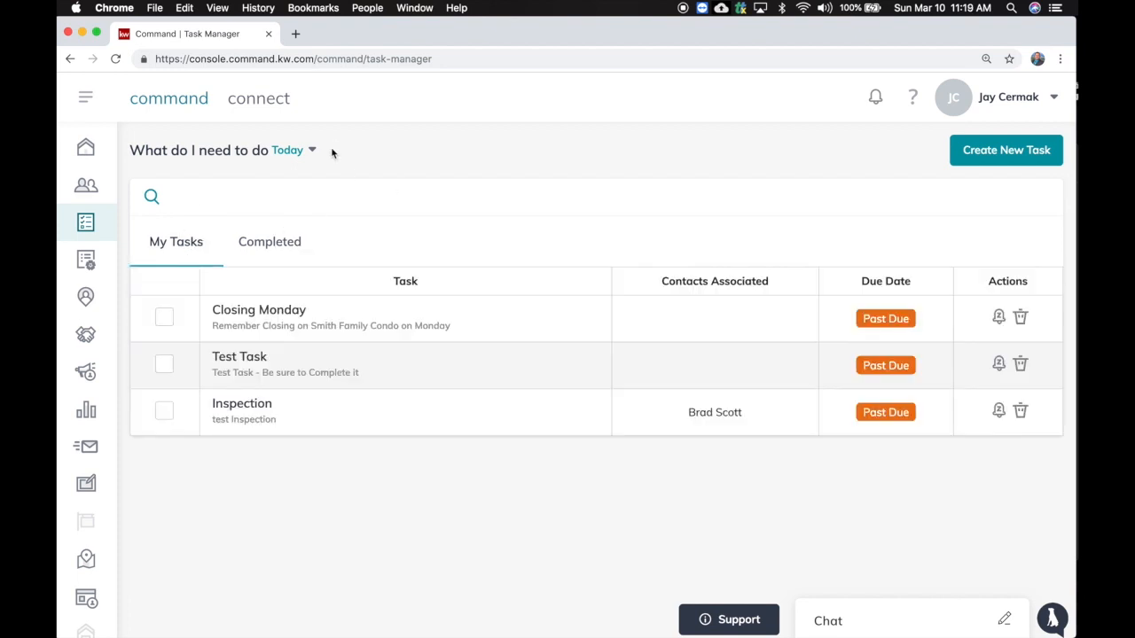
pyautogui.click(288, 149)
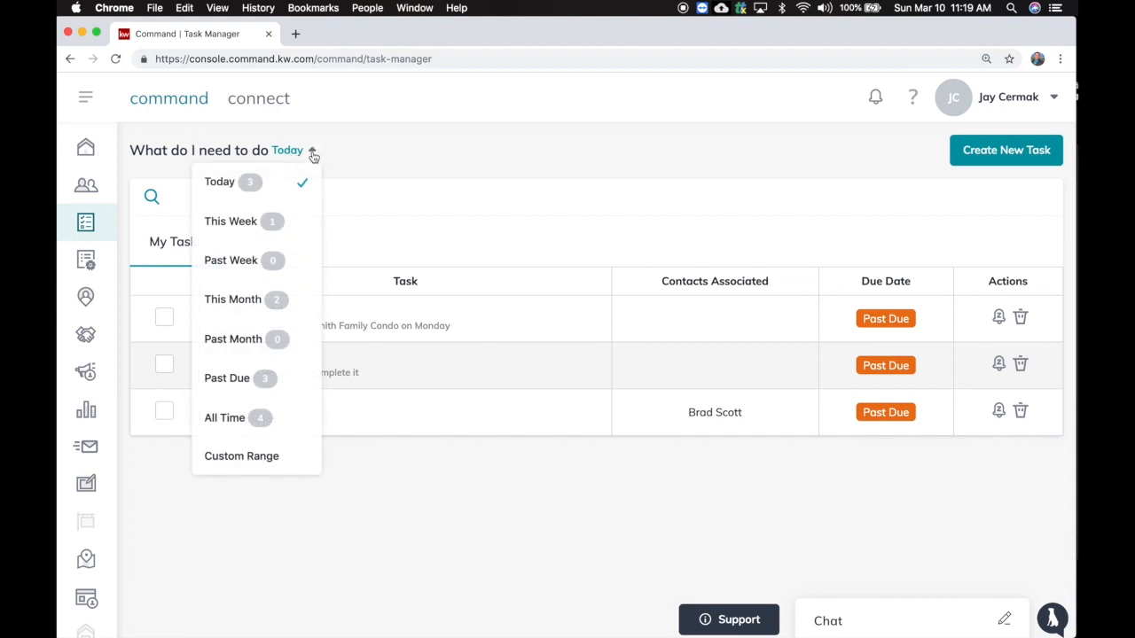
# Step: Filter the task list to This Week, then to This Month showing Inspection and Meeting with Mickey
pyautogui.click(230, 221)
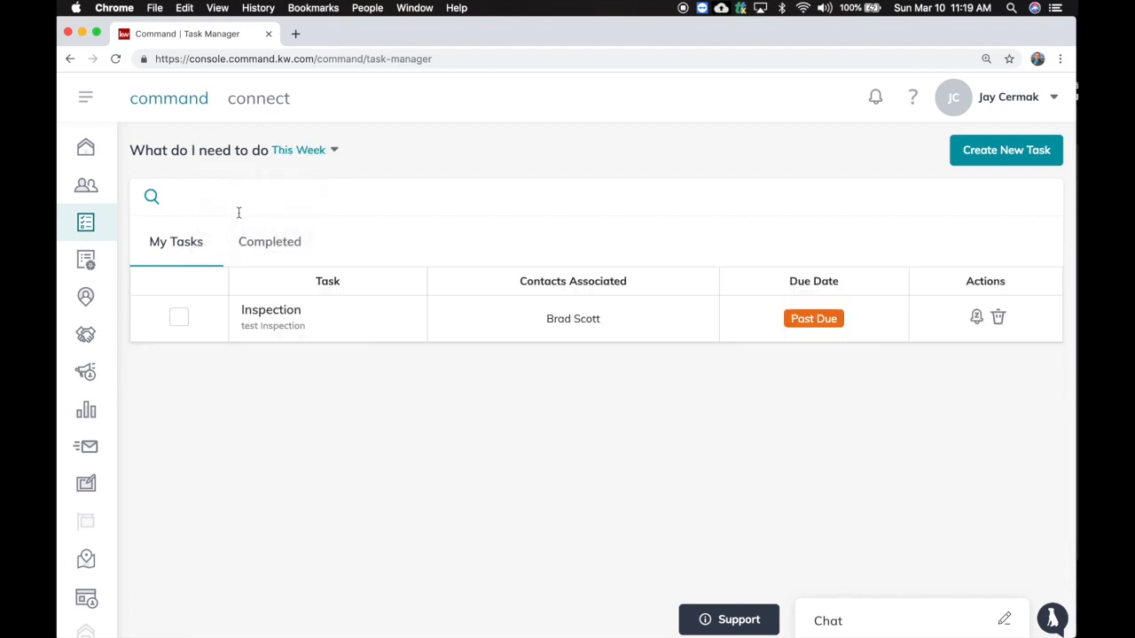
pyautogui.click(298, 150)
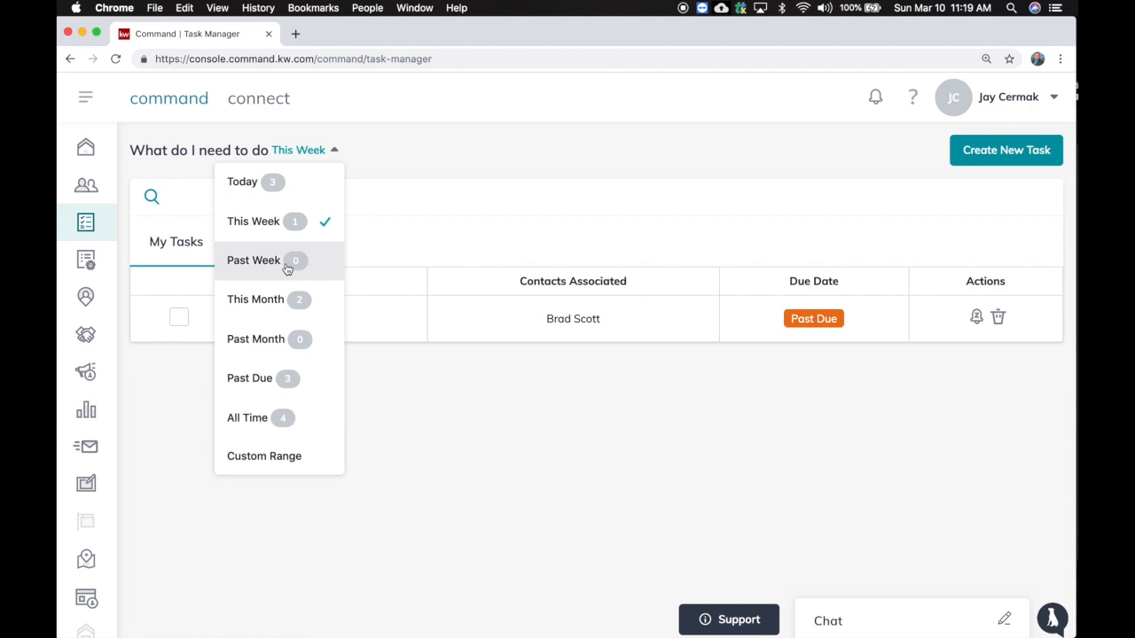
pyautogui.click(255, 299)
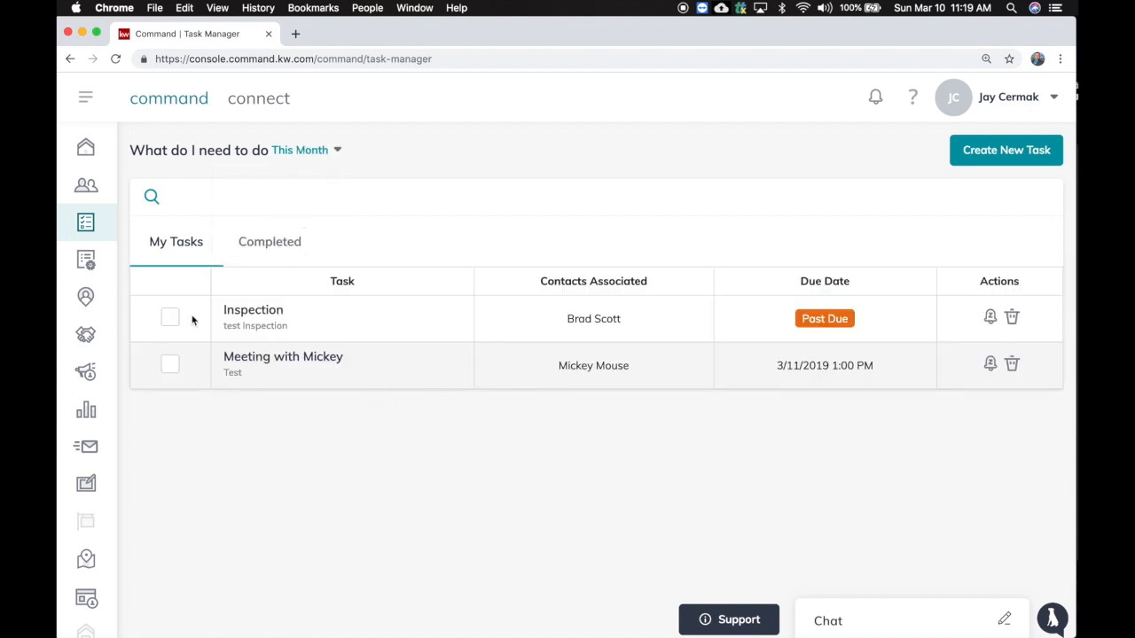
pyautogui.moveTo(494, 378)
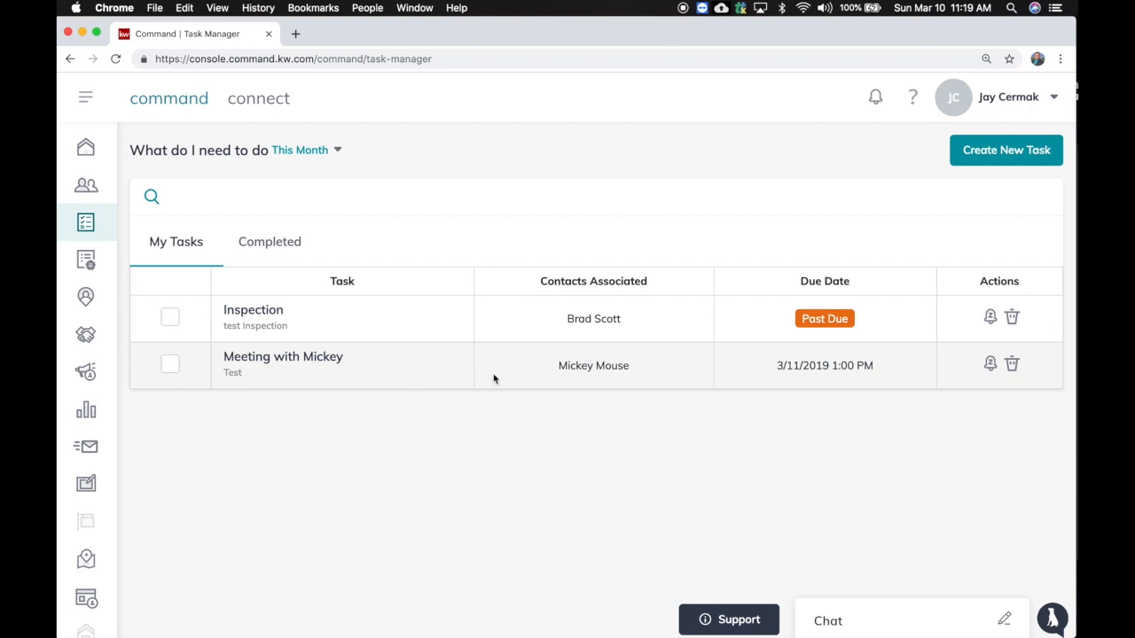
# Step: Create a task 'BOLD' due 04/11/2019 with description 'Remember to go to BOLD'
pyautogui.click(1006, 150)
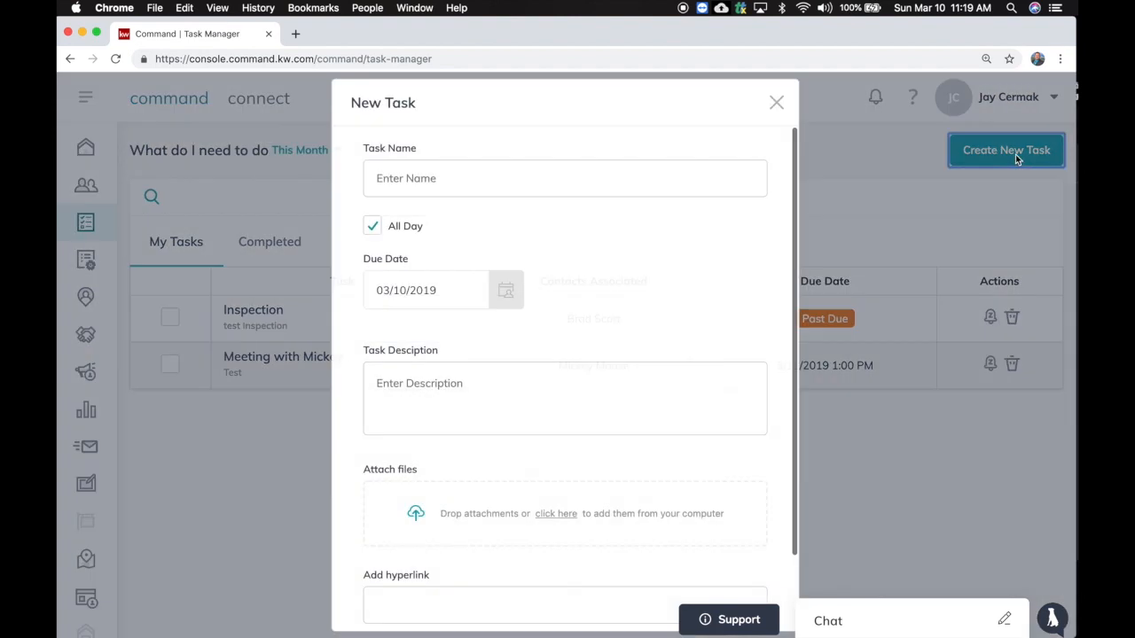
pyautogui.click(565, 177)
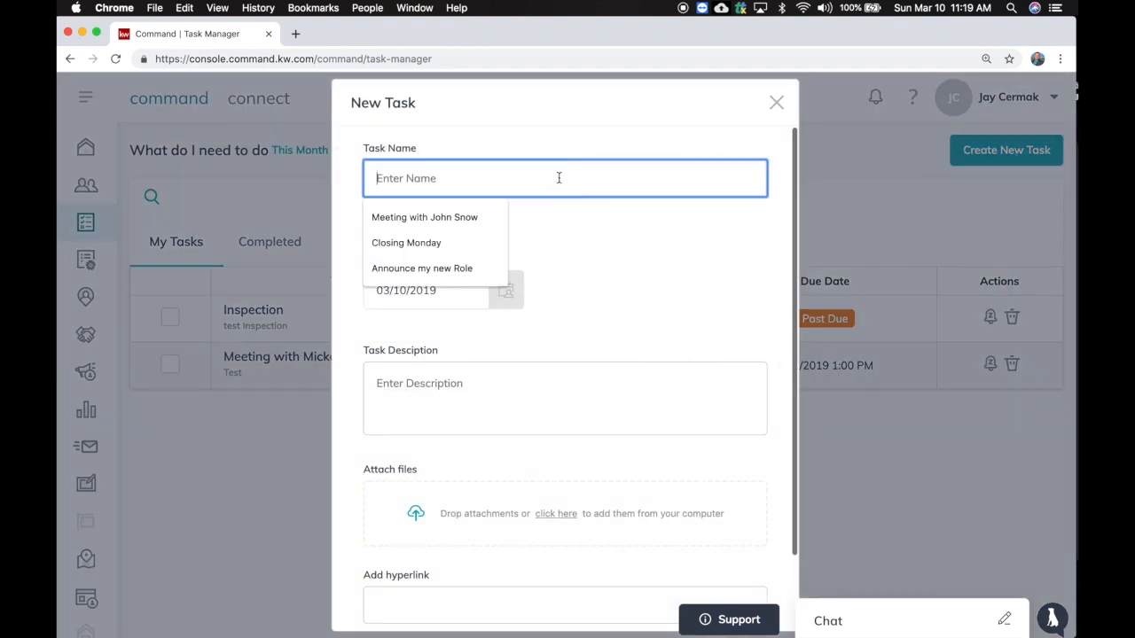
pyautogui.write('BOLD')
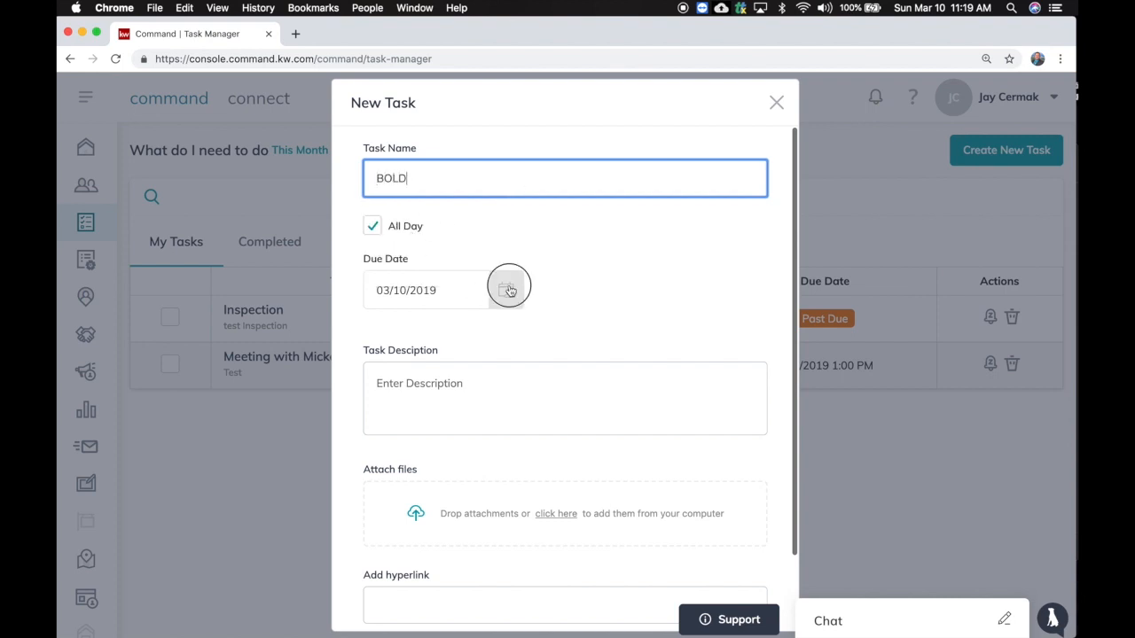
pyautogui.click(507, 290)
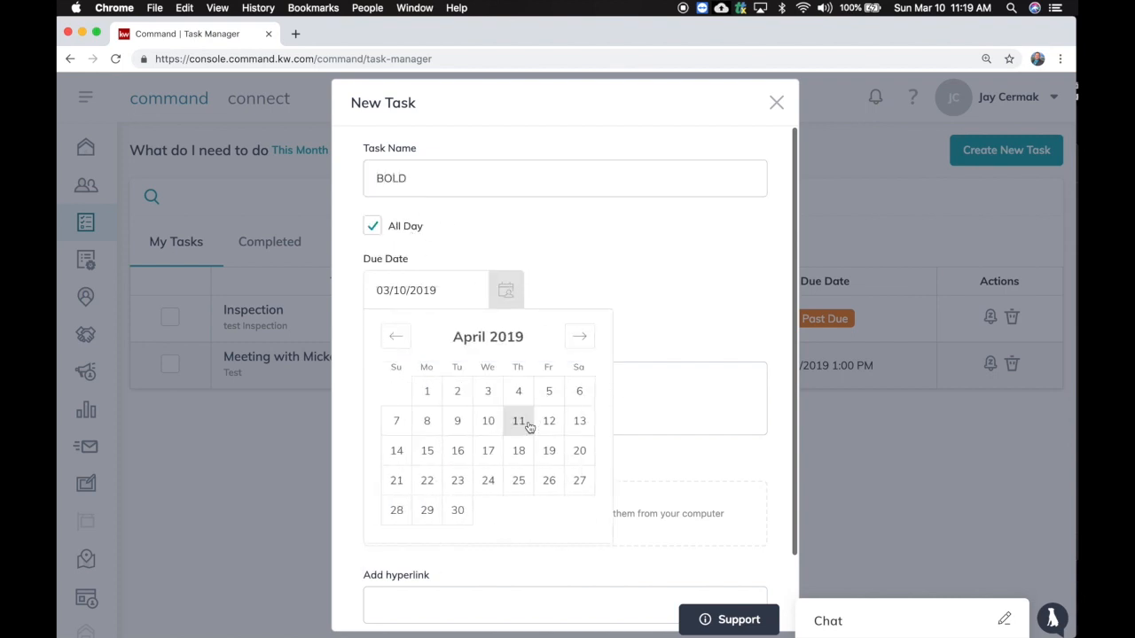
pyautogui.click(519, 420)
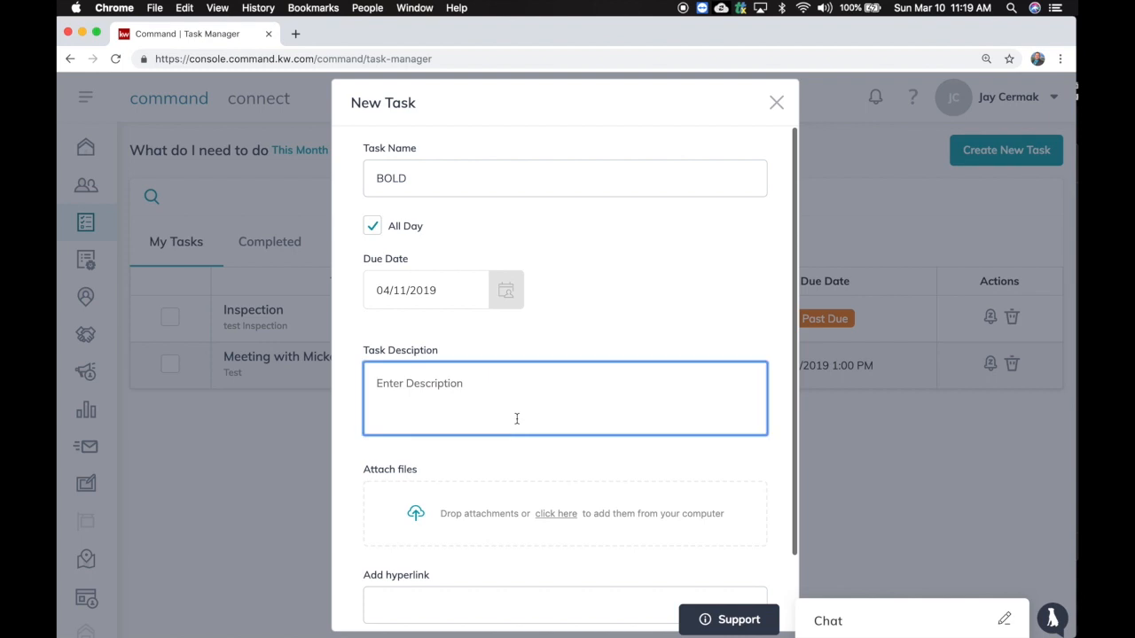
pyautogui.write('Remember to go to')
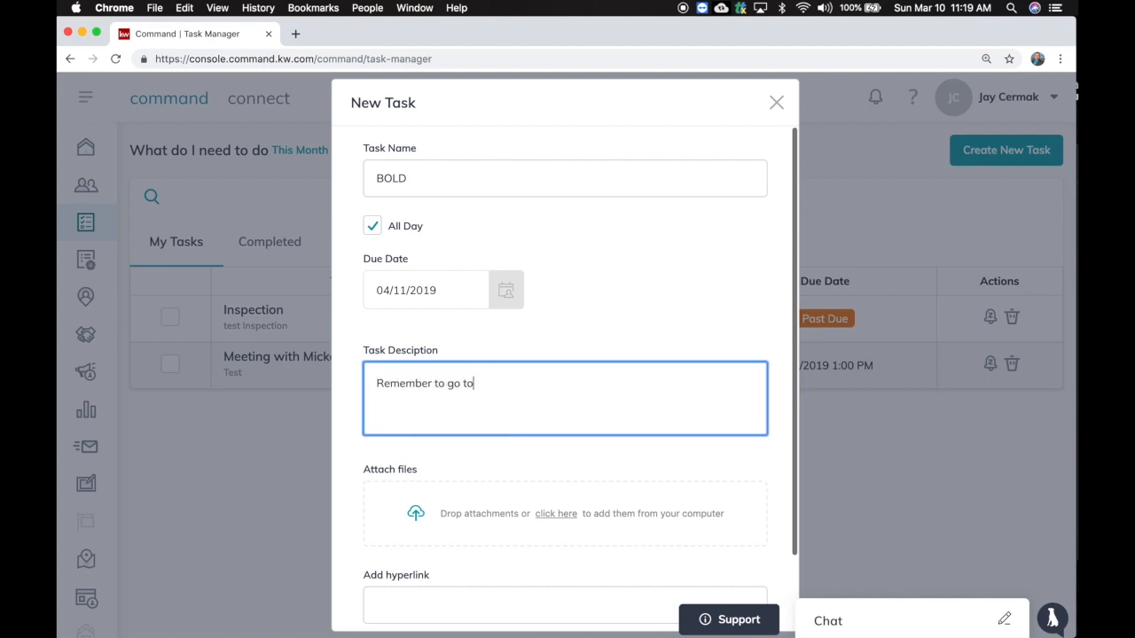
pyautogui.write('BOLD')
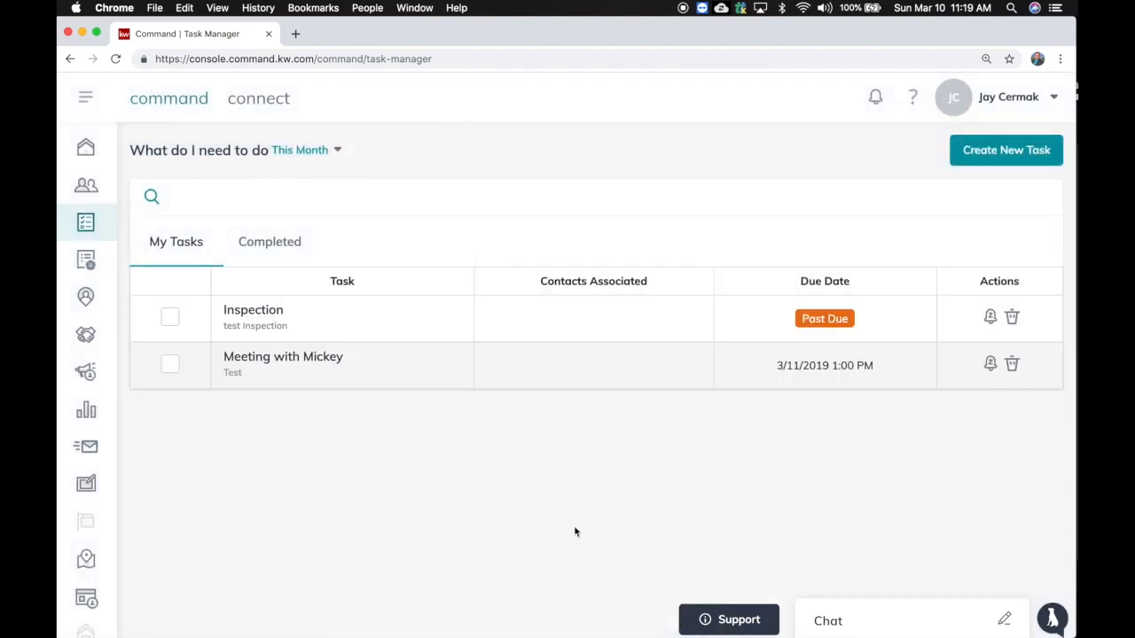
pyautogui.click(1005, 150)
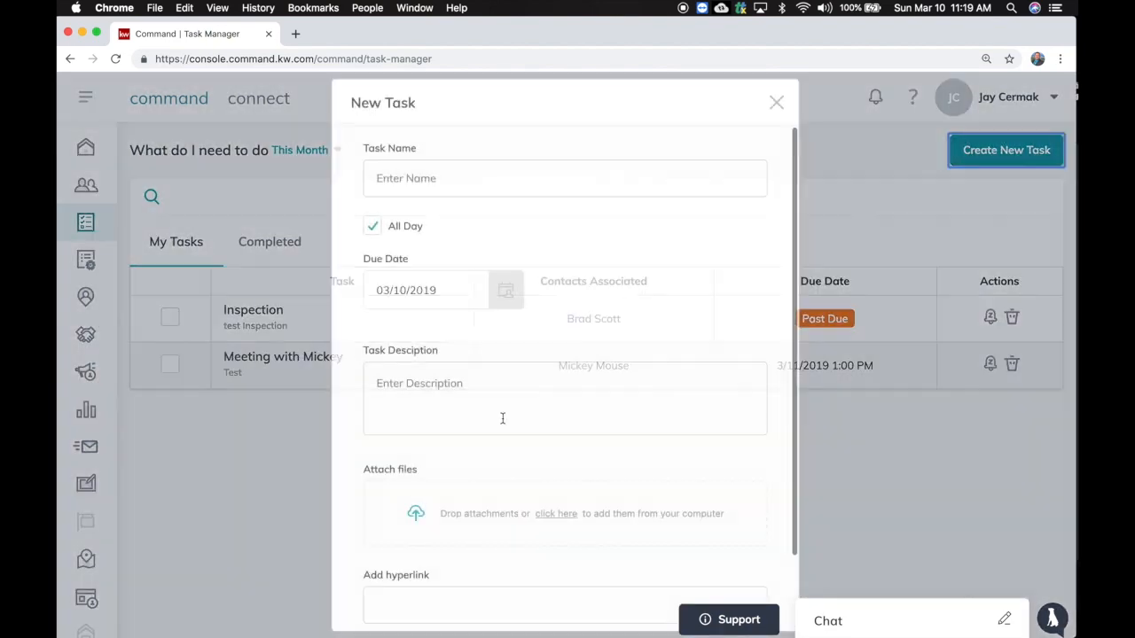
pyautogui.scroll(-3)
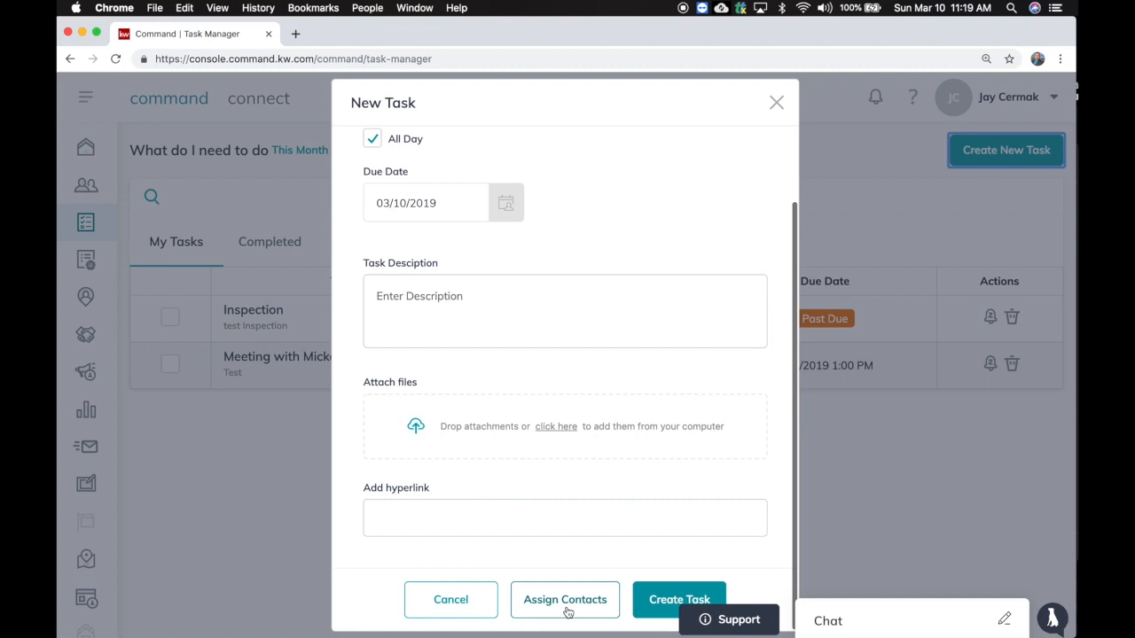
pyautogui.click(565, 599)
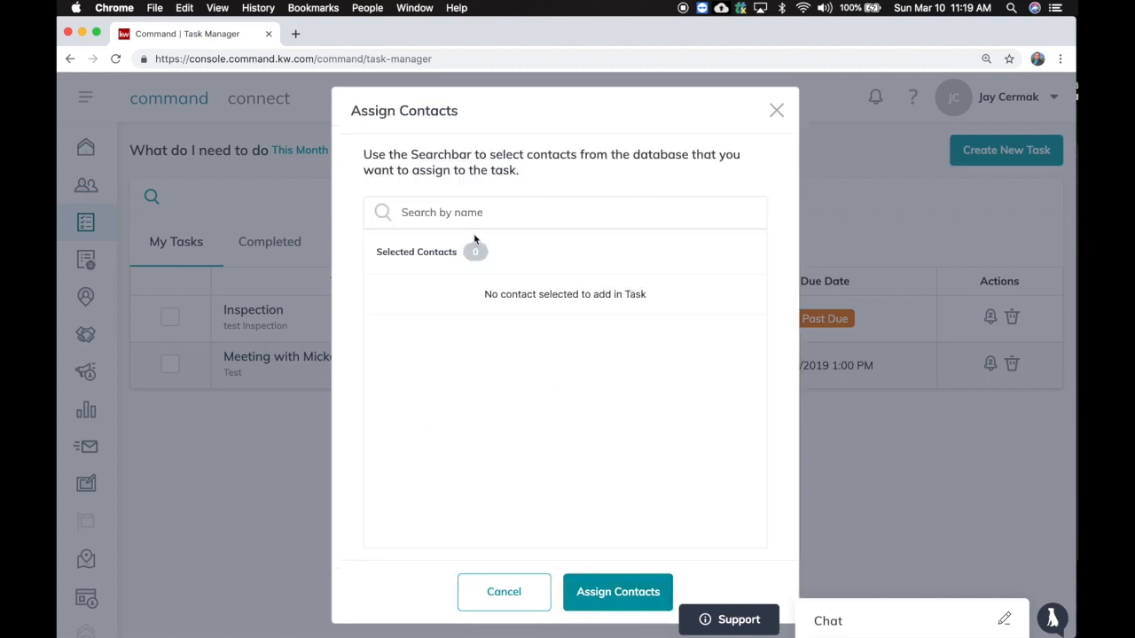
pyautogui.click(776, 106)
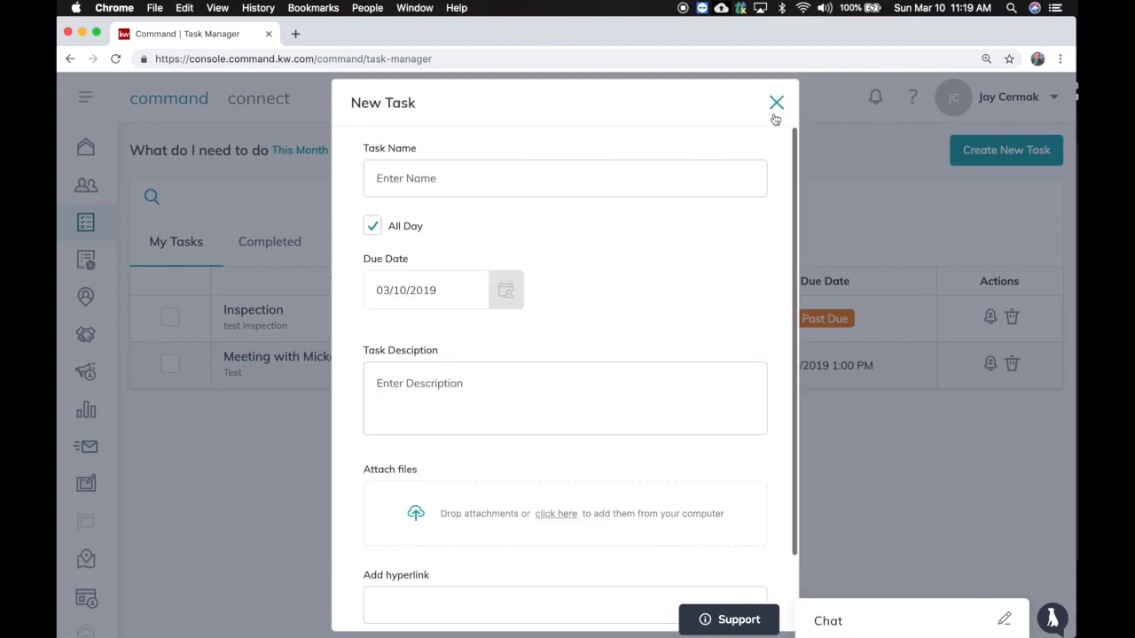
pyautogui.click(775, 103)
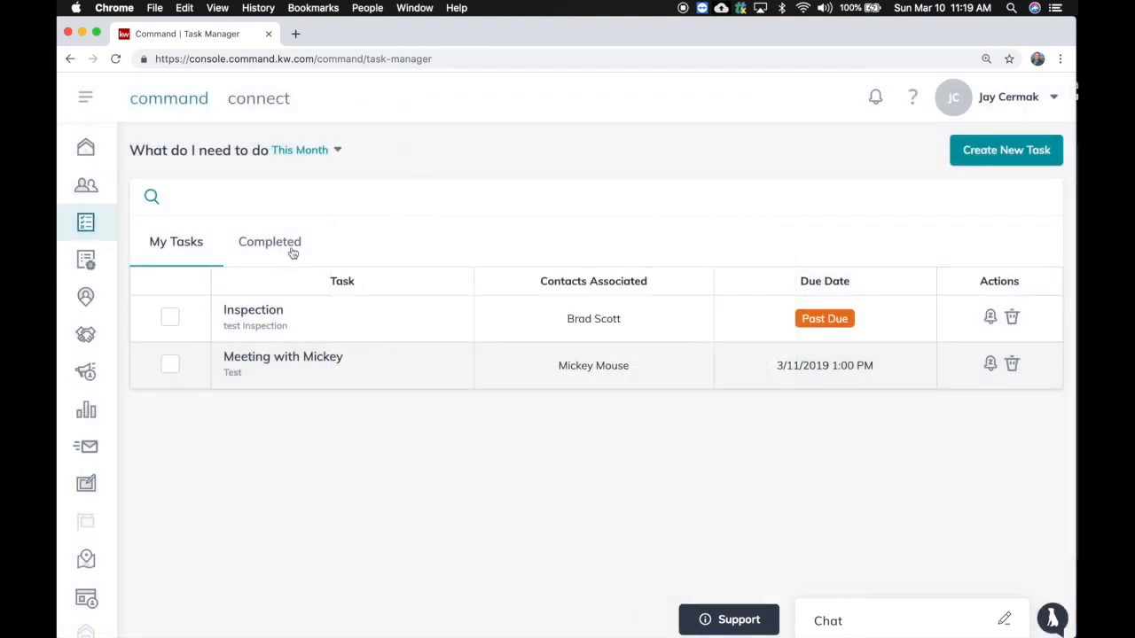
# Step: Check Completed tasks, then filter My Tasks to Today and finally to All Time listing five tasks
pyautogui.click(270, 241)
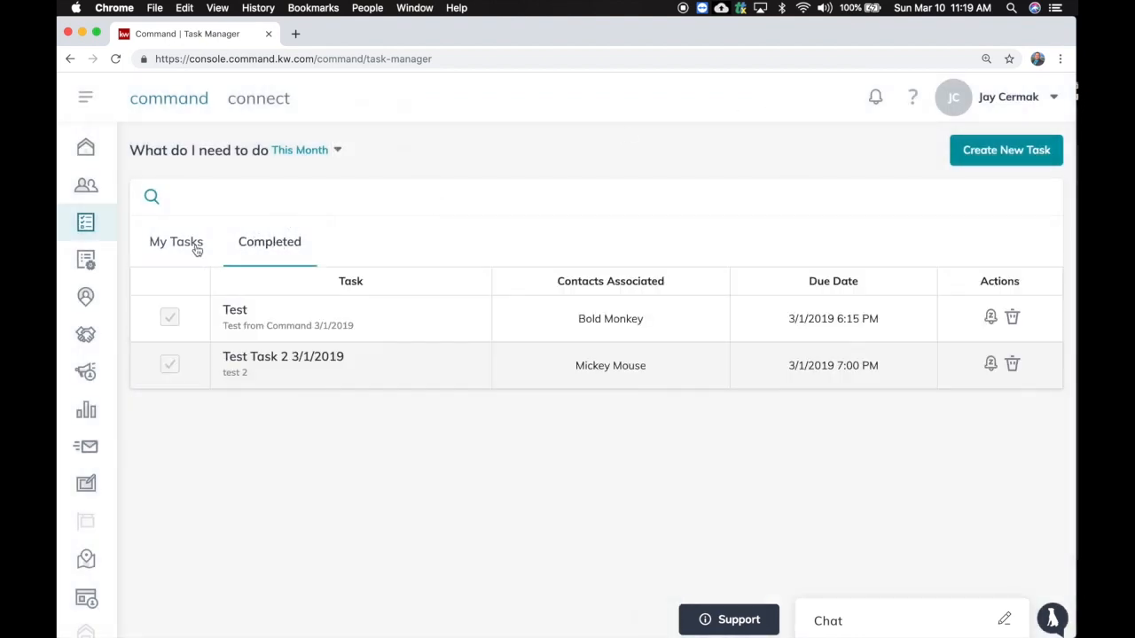
pyautogui.click(300, 149)
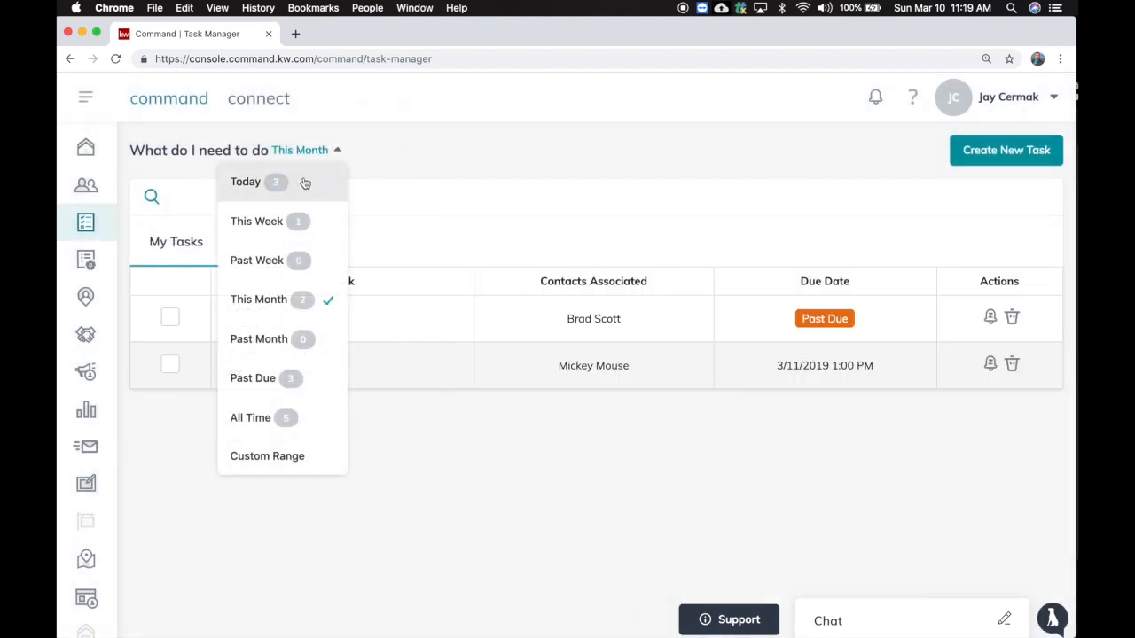
pyautogui.click(246, 182)
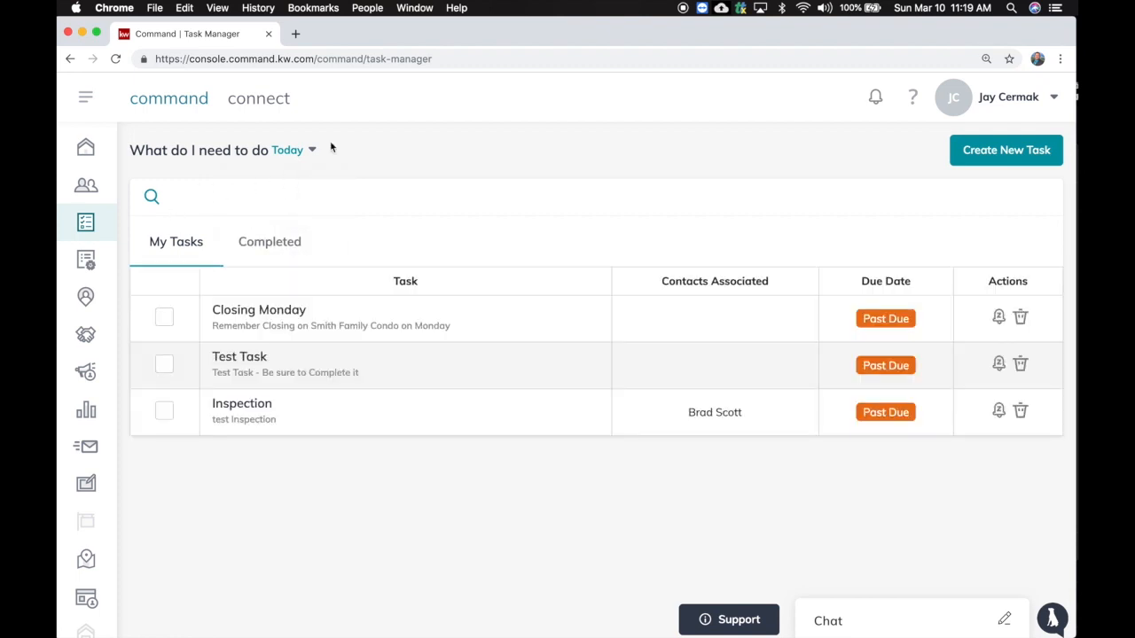
pyautogui.click(288, 149)
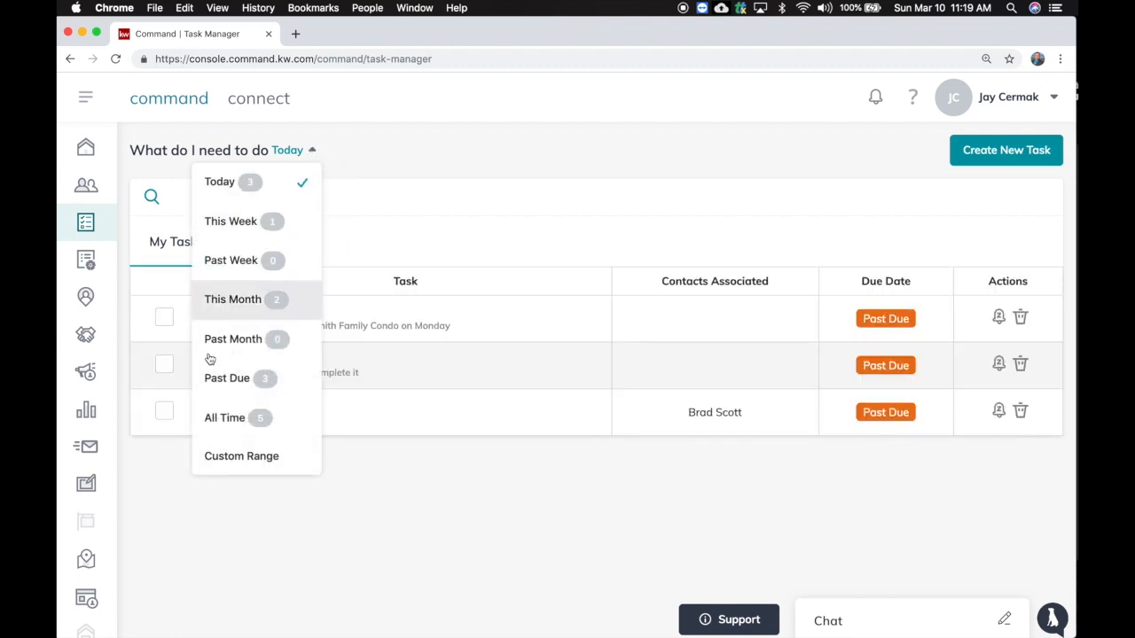
pyautogui.click(225, 417)
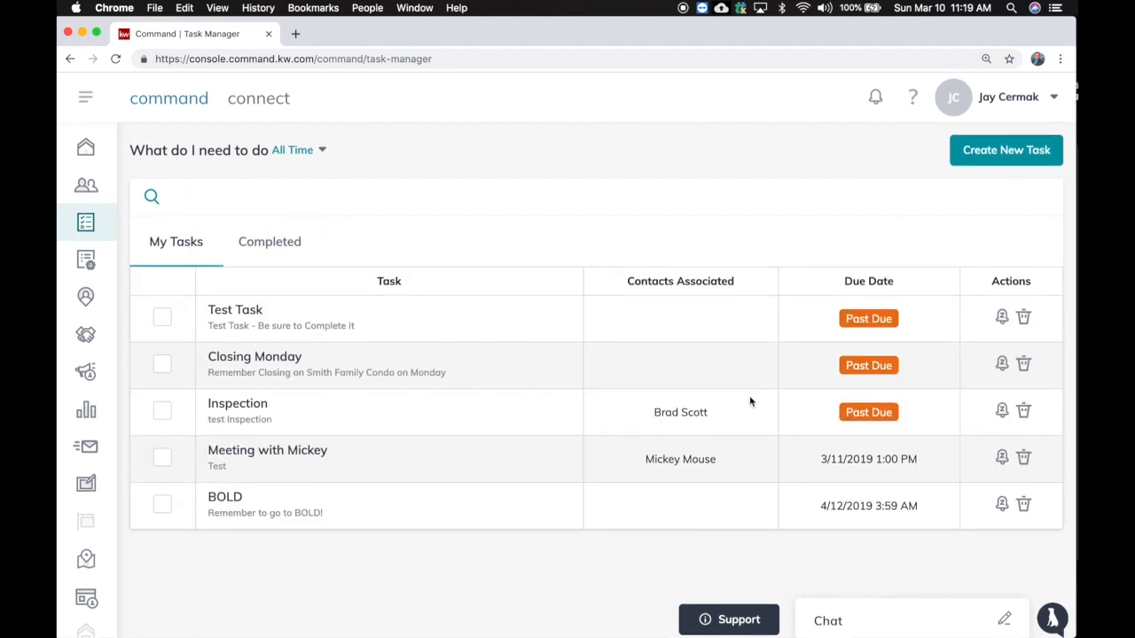
pyautogui.click(1001, 317)
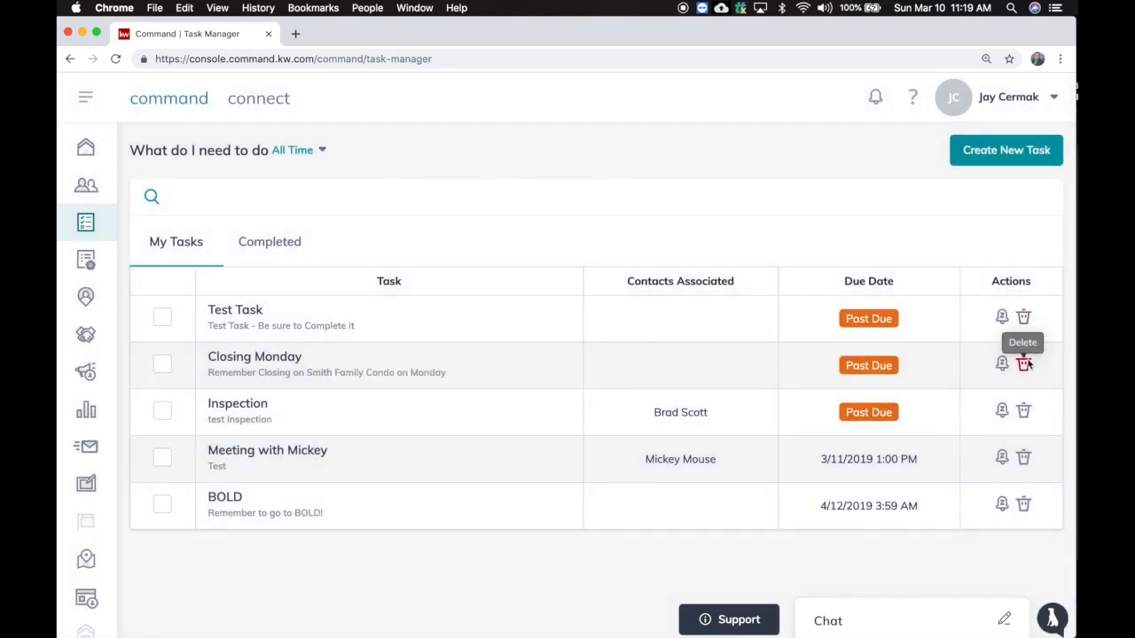
# Step: Delete the Closing Monday task and mark Inspection complete, confirming both
pyautogui.click(1024, 364)
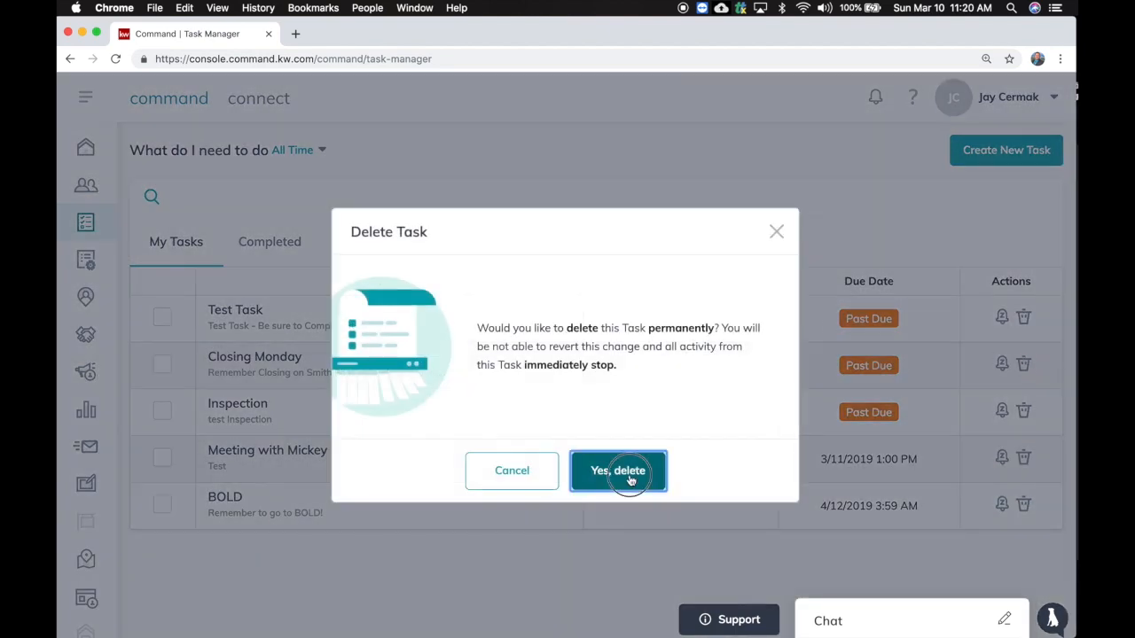
pyautogui.click(618, 470)
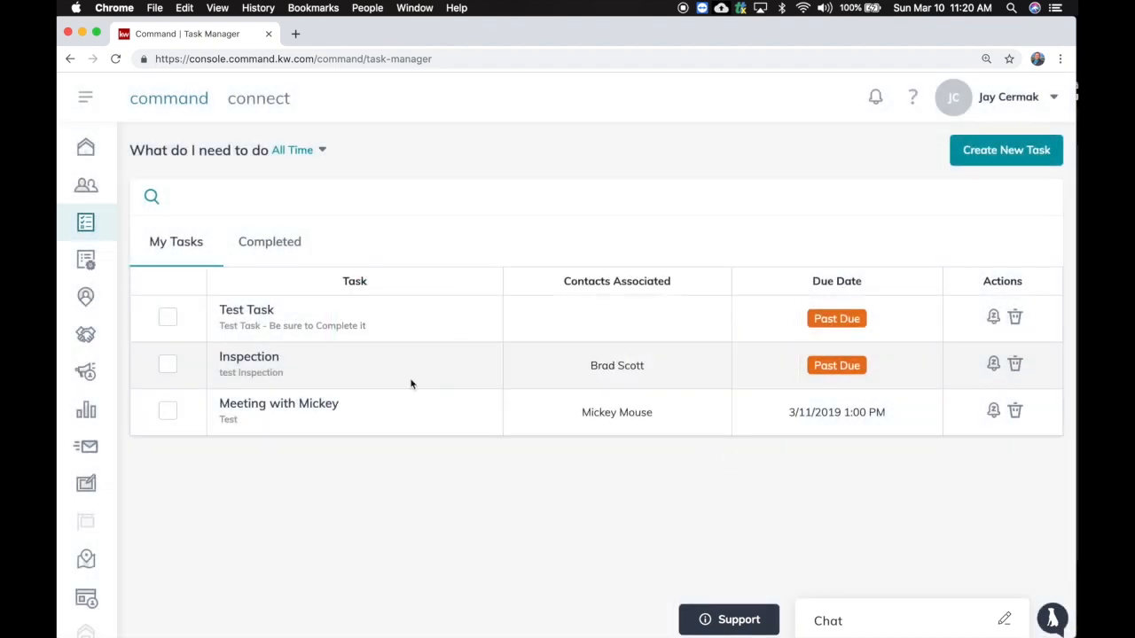
pyautogui.click(168, 365)
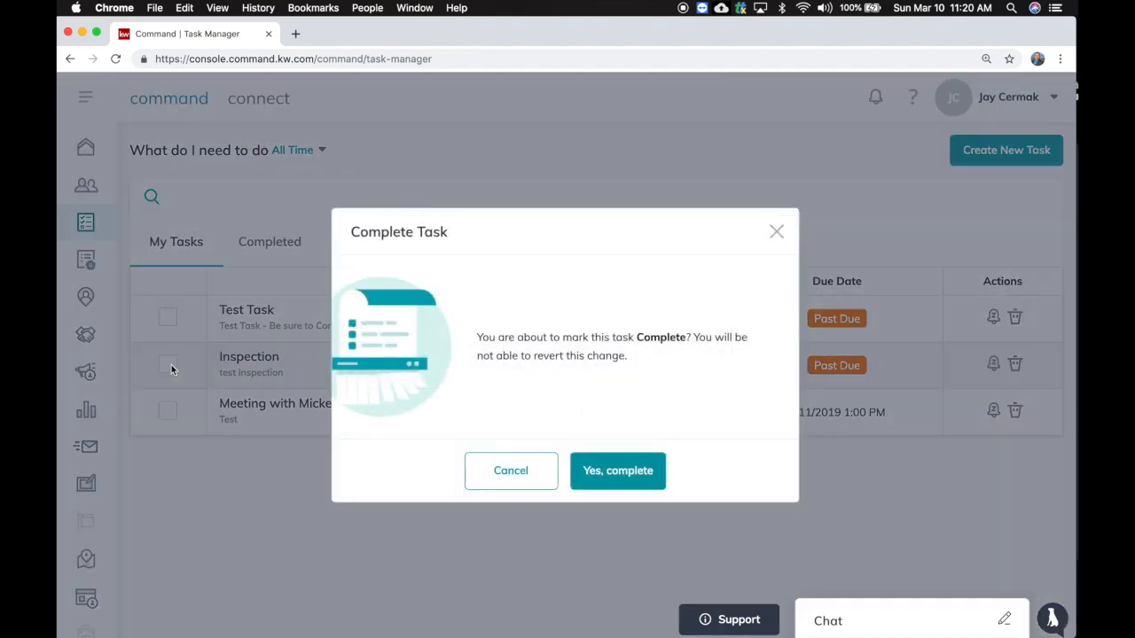
pyautogui.moveTo(618, 471)
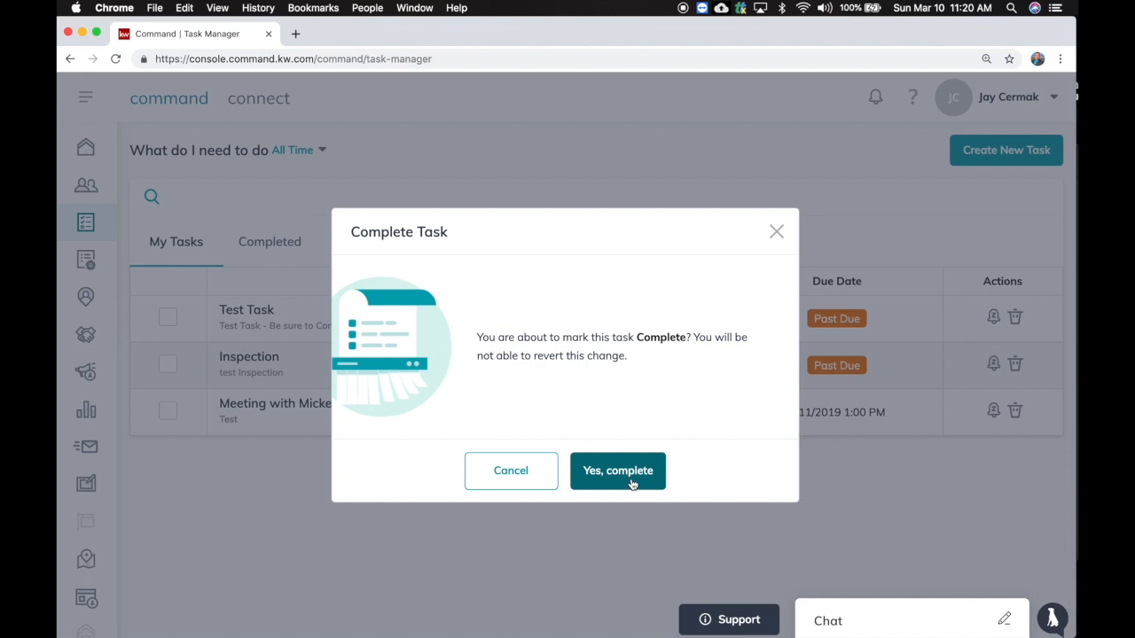
pyautogui.click(617, 470)
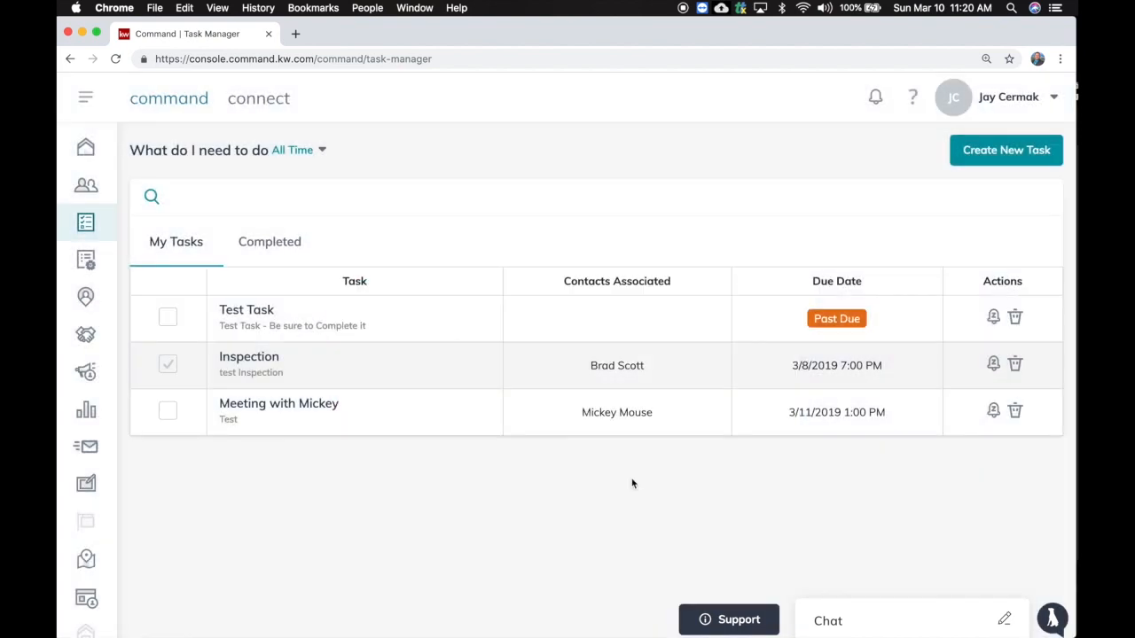
pyautogui.moveTo(783, 205)
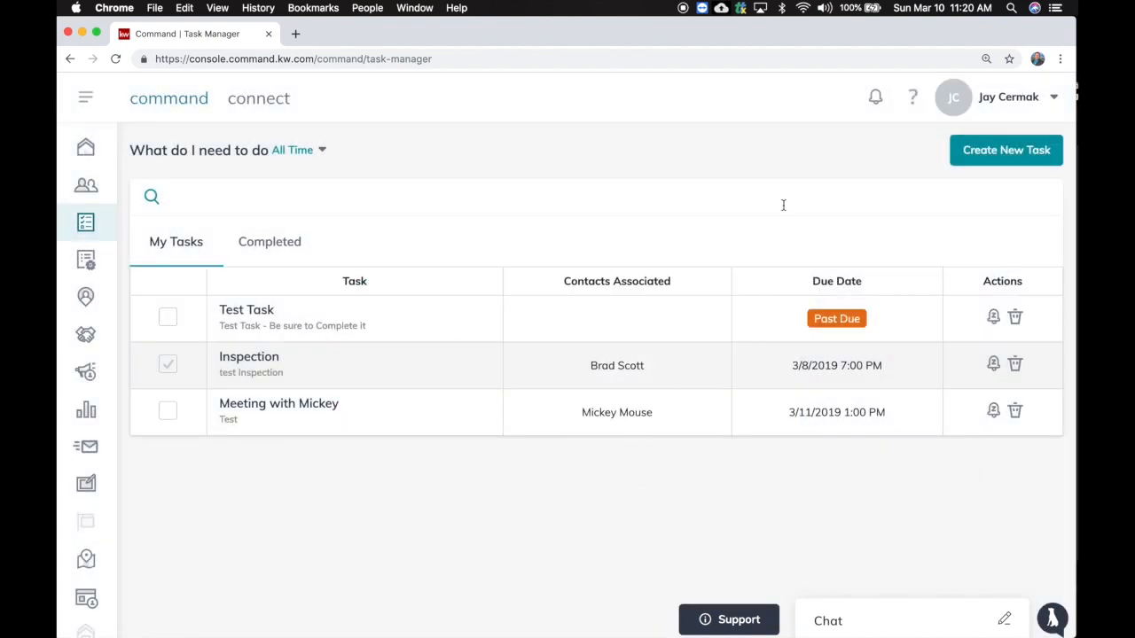